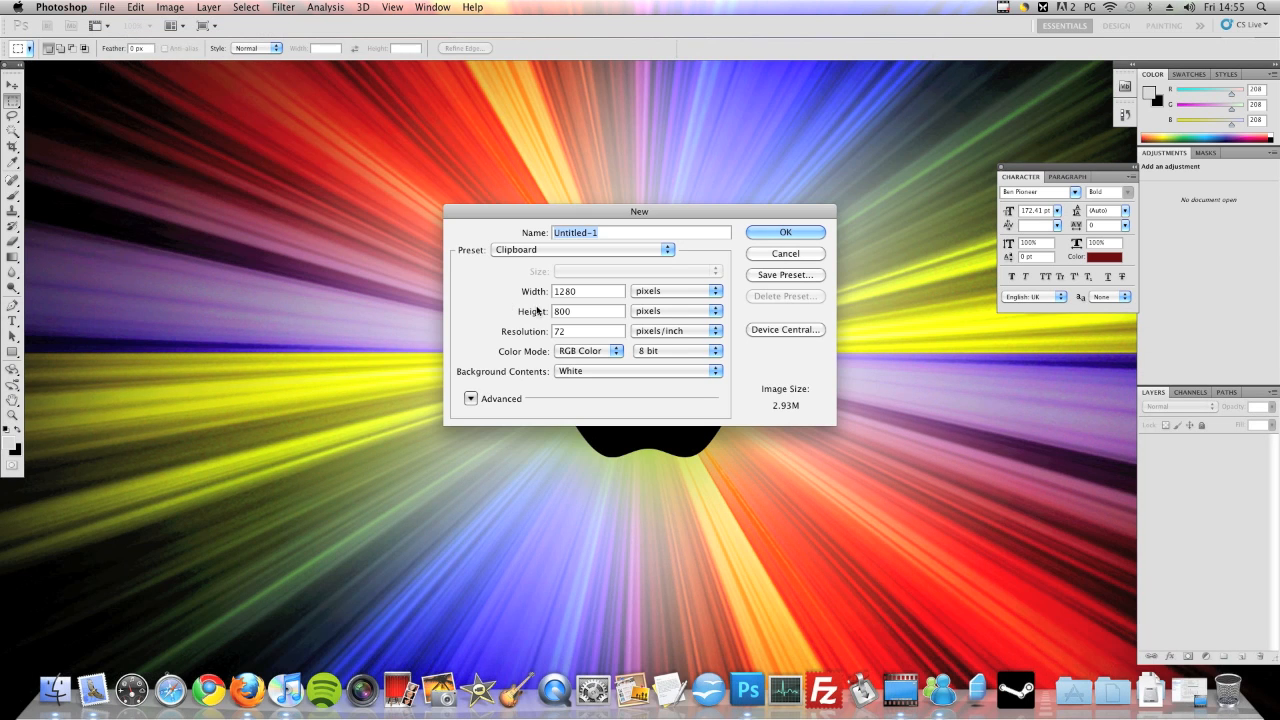
Step: Create a new 500 × 500 pixel white document and move its window toward the screen centre
left_click(585, 291)
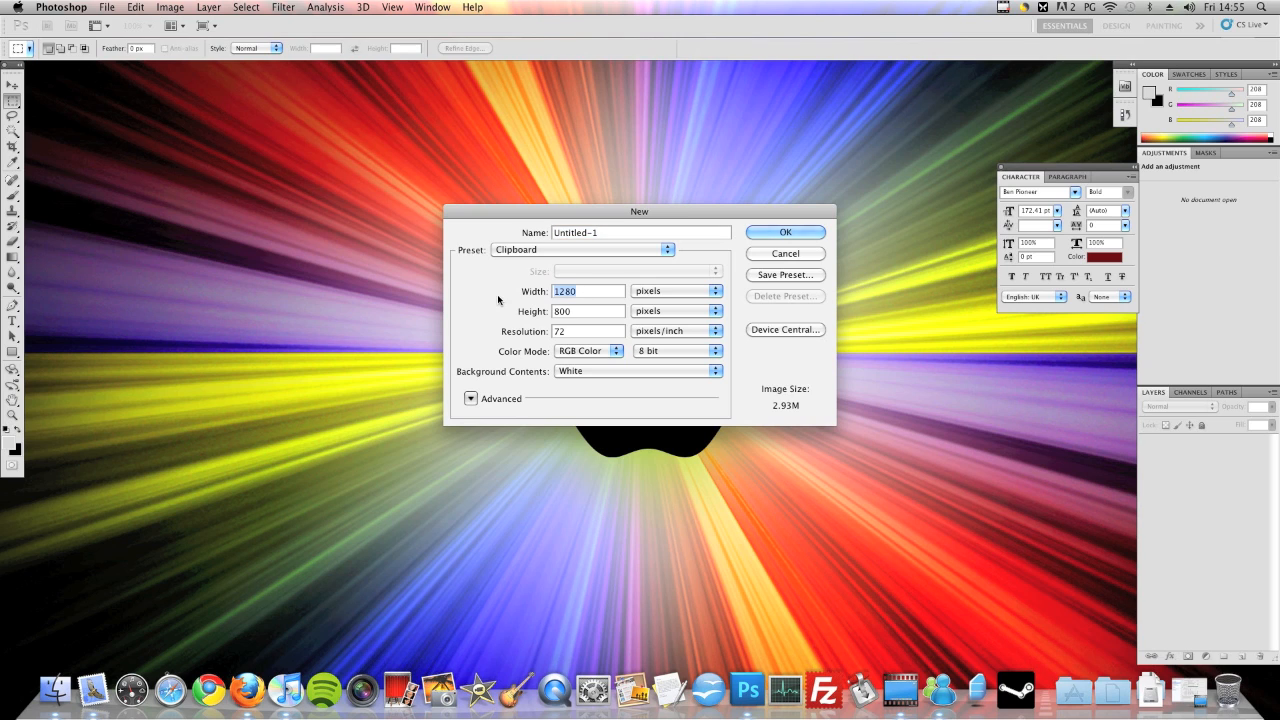
type("500")
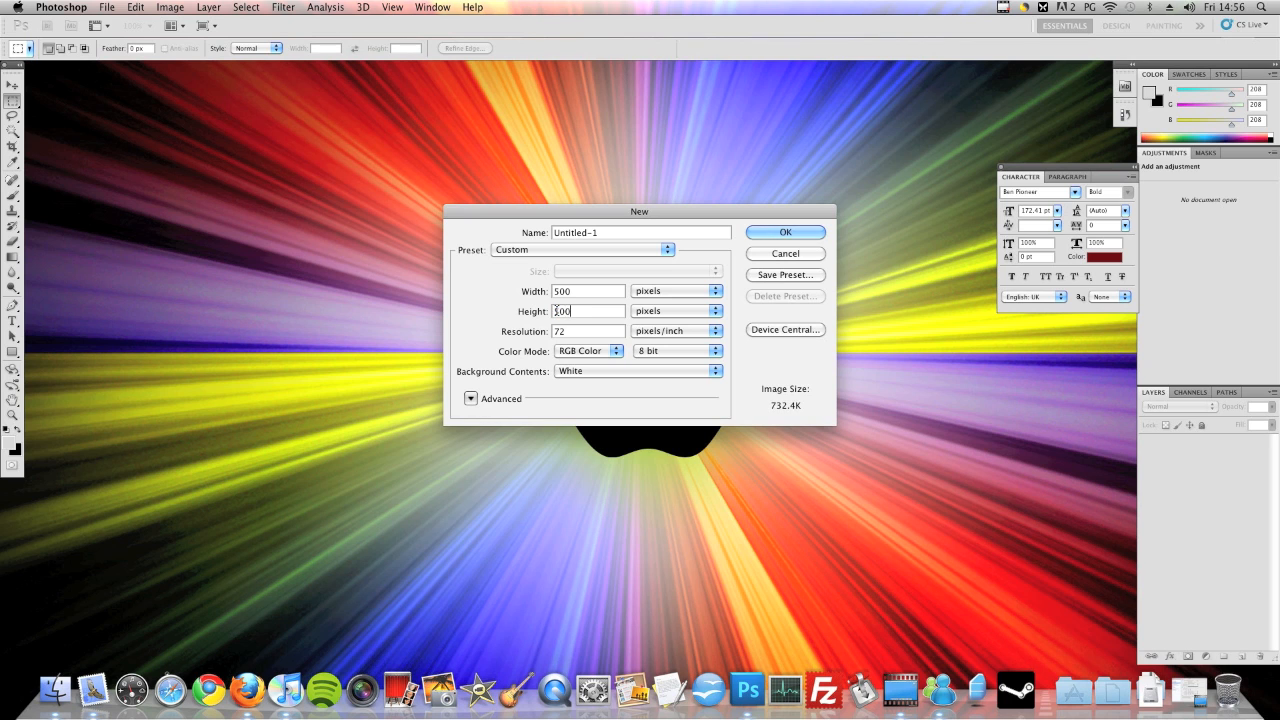
left_click(785, 232)
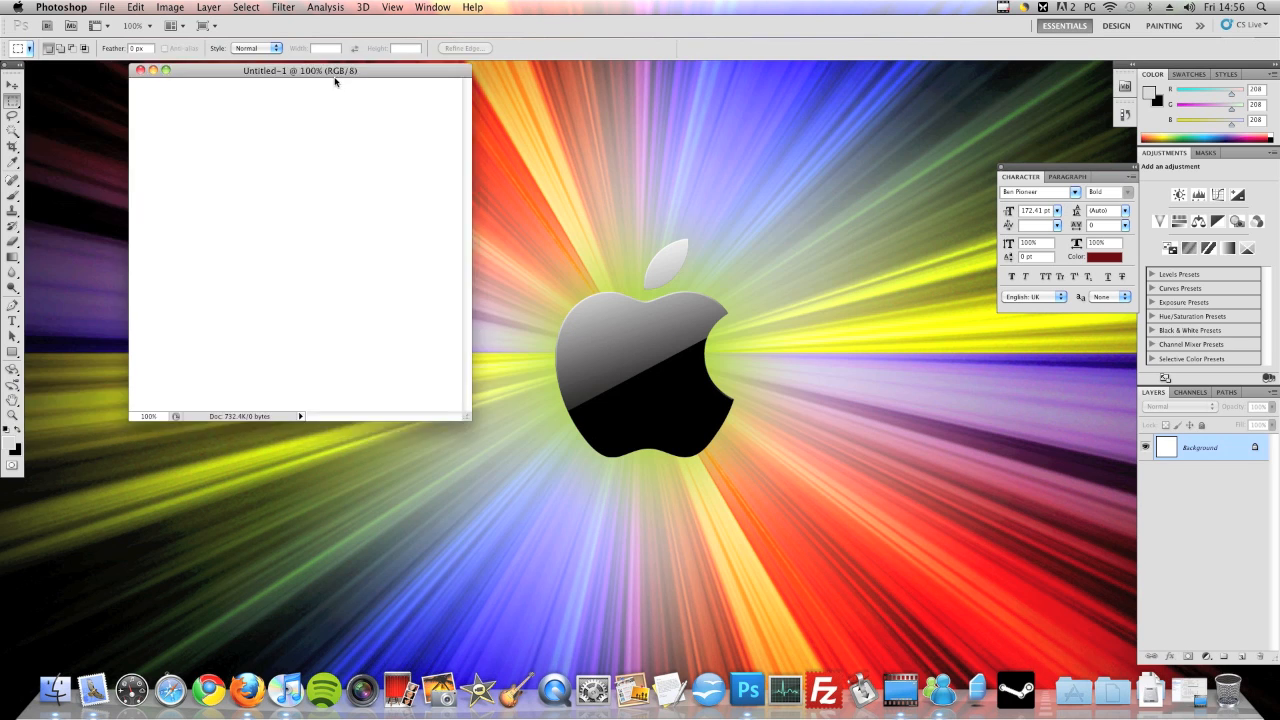
left_click_drag(298, 70, 480, 120)
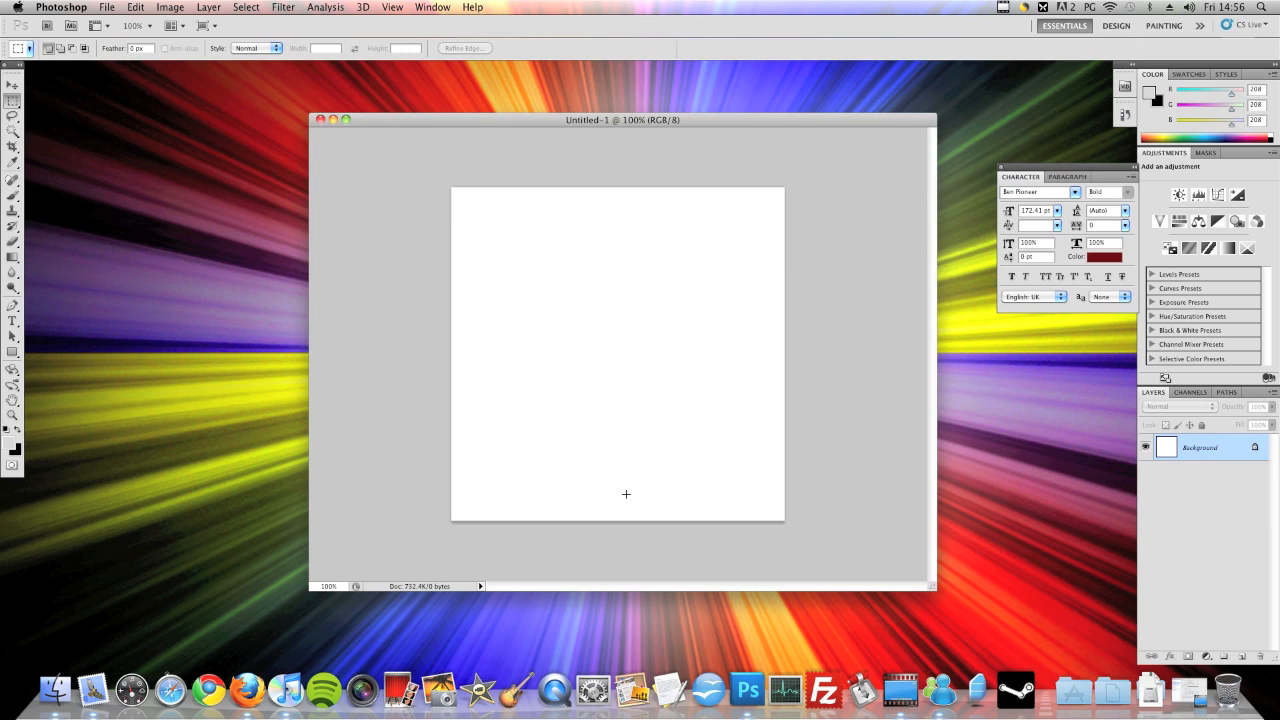
mouse_move(125, 283)
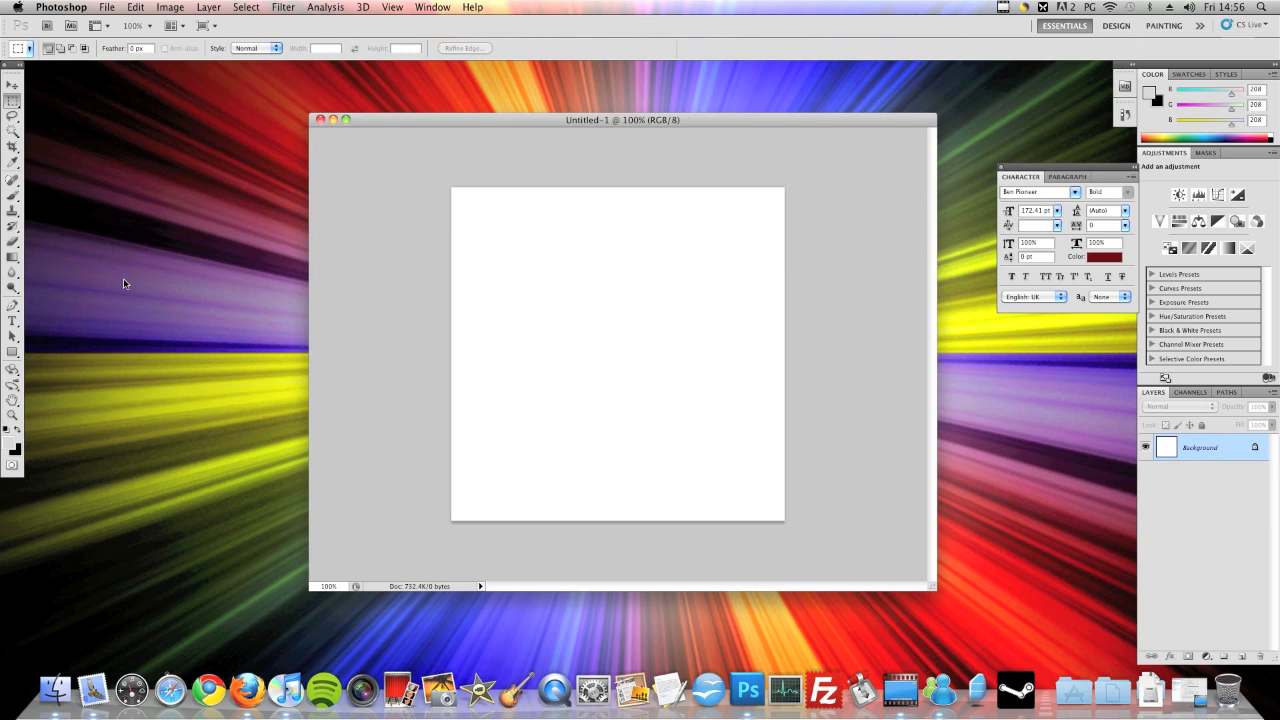
Step: With the Gradient Tool, set a light green foreground and a dark green background colour
left_click(12, 258)
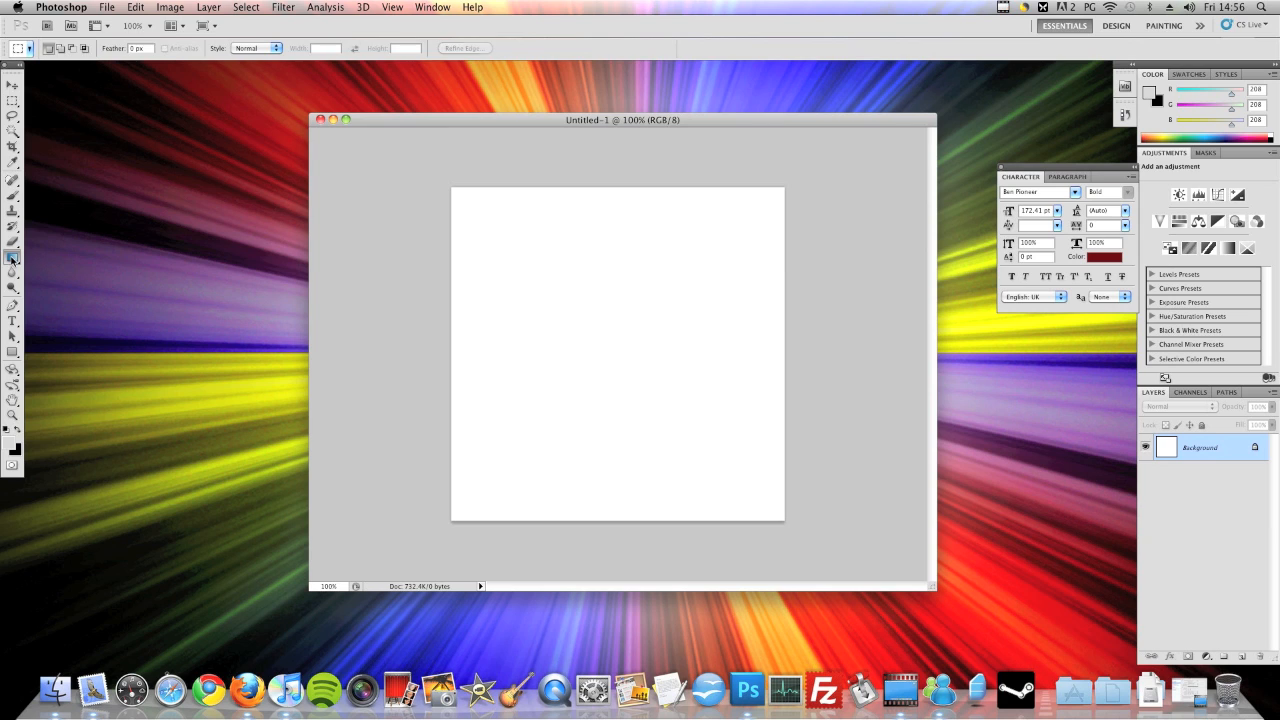
left_click(13, 258)
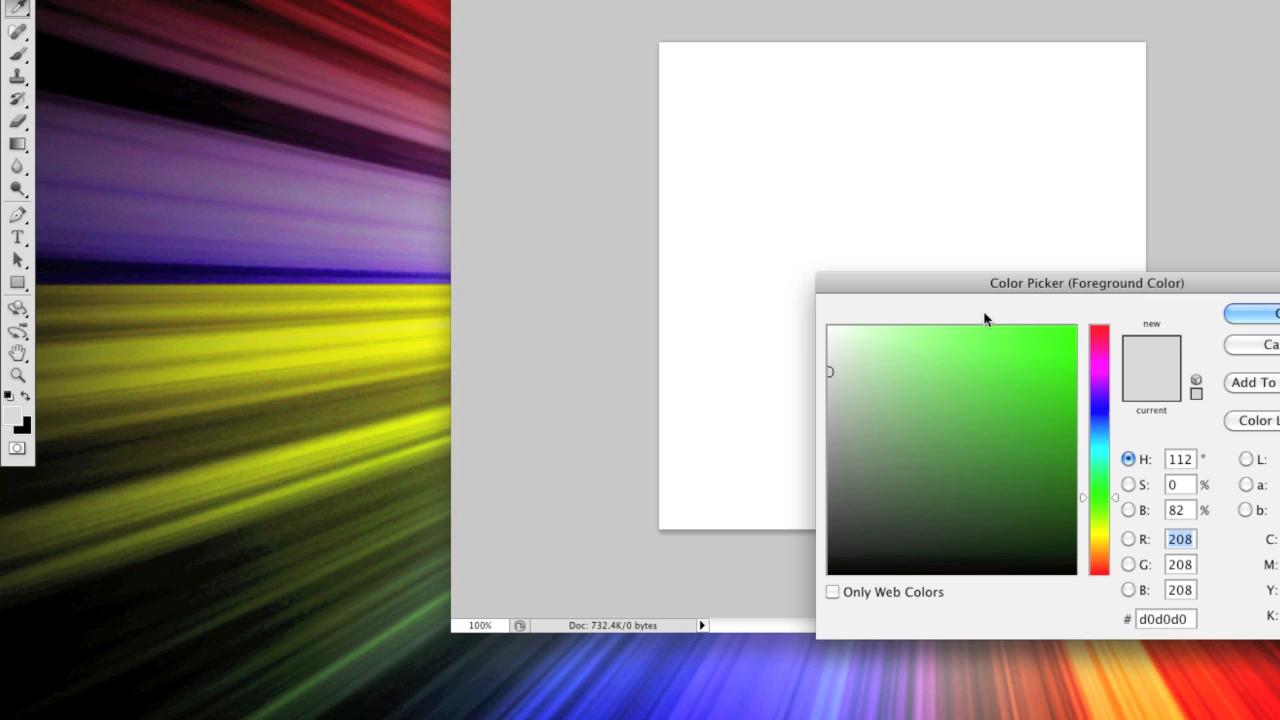
left_click(1002, 335)
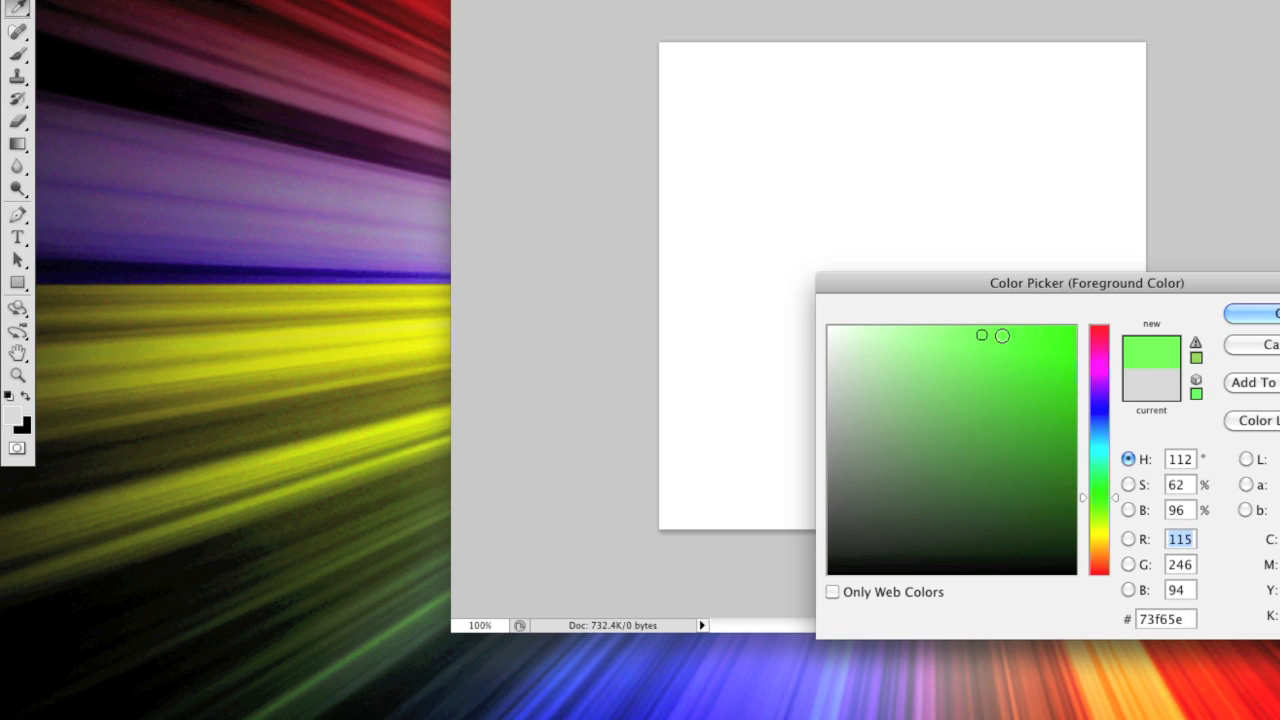
left_click(1265, 313)
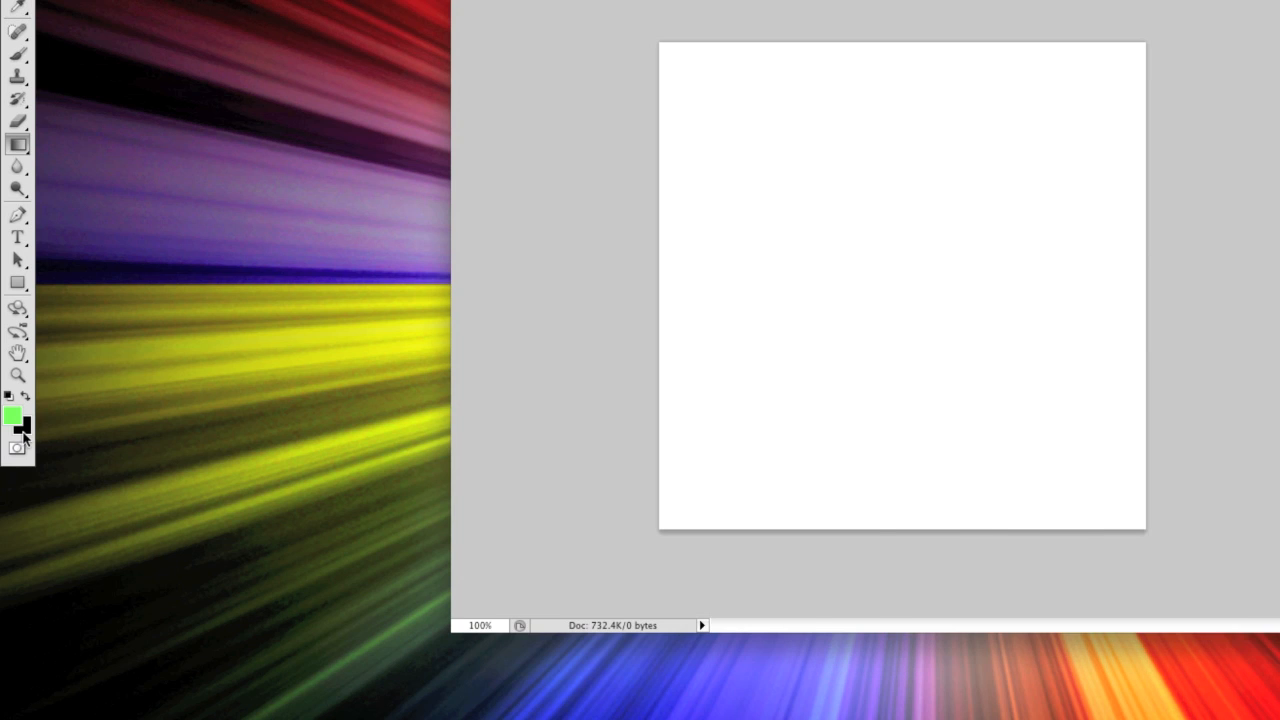
left_click(24, 425)
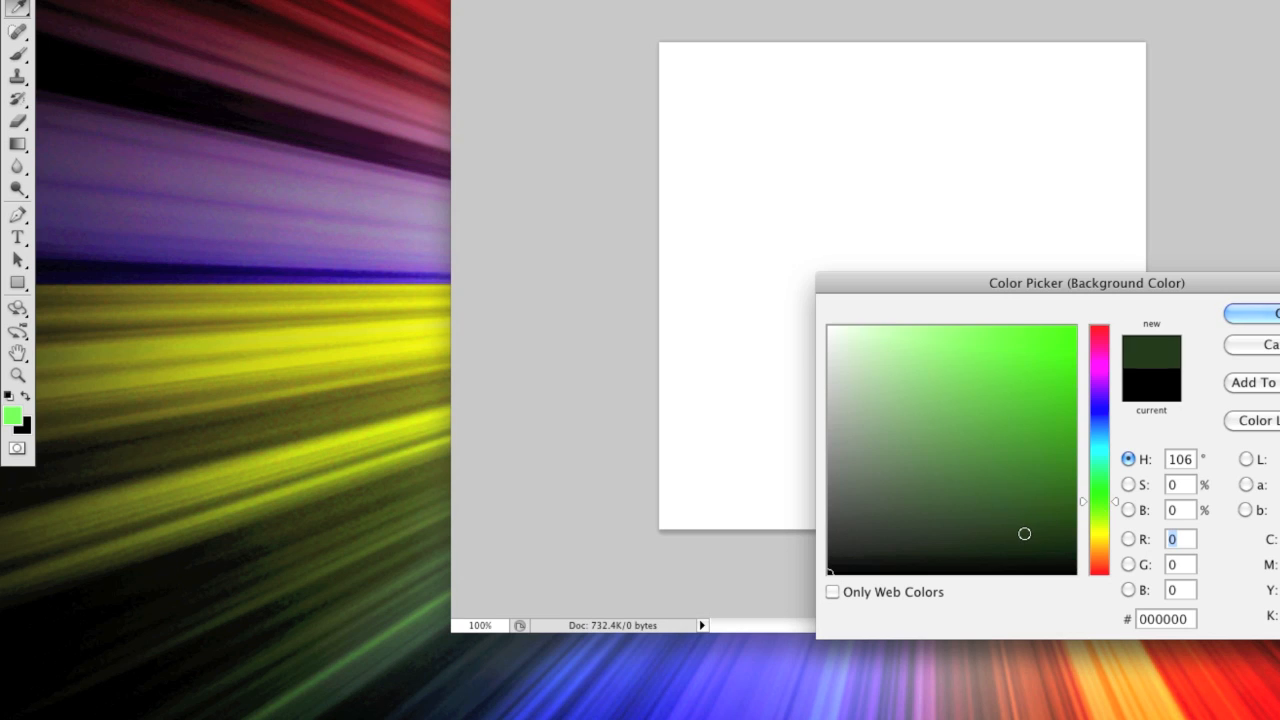
left_click(1058, 482)
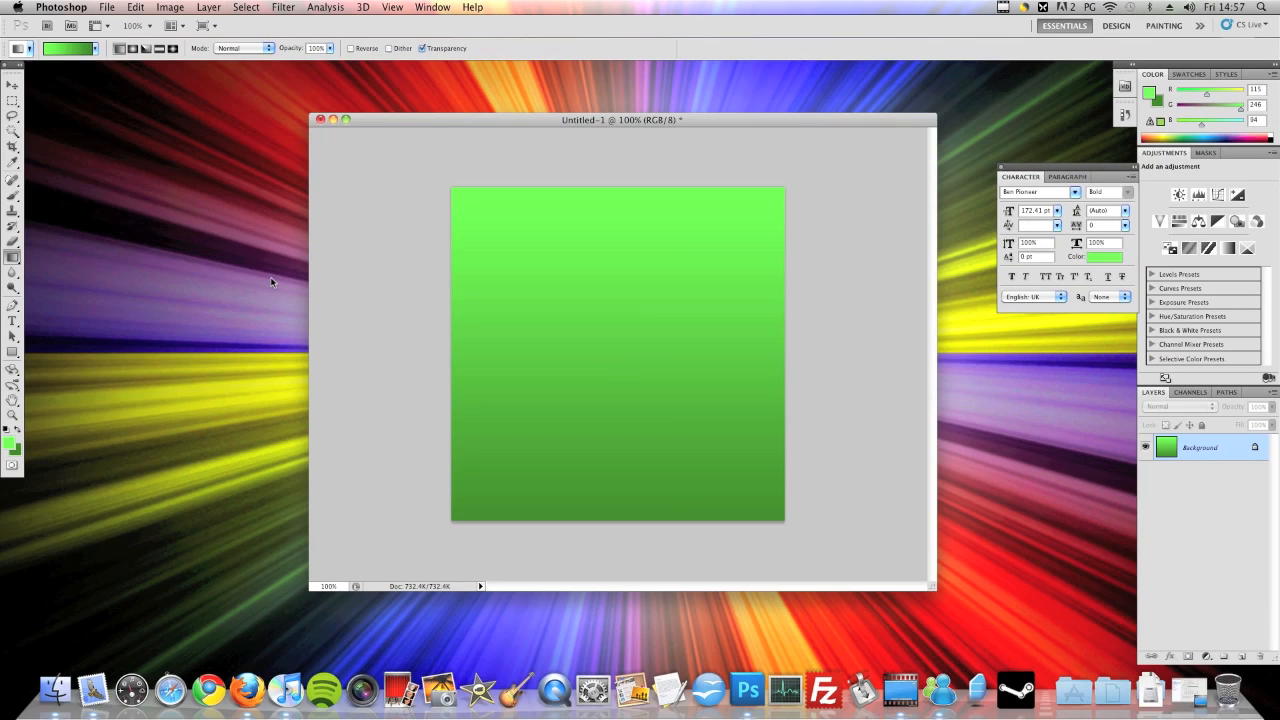
mouse_move(213, 8)
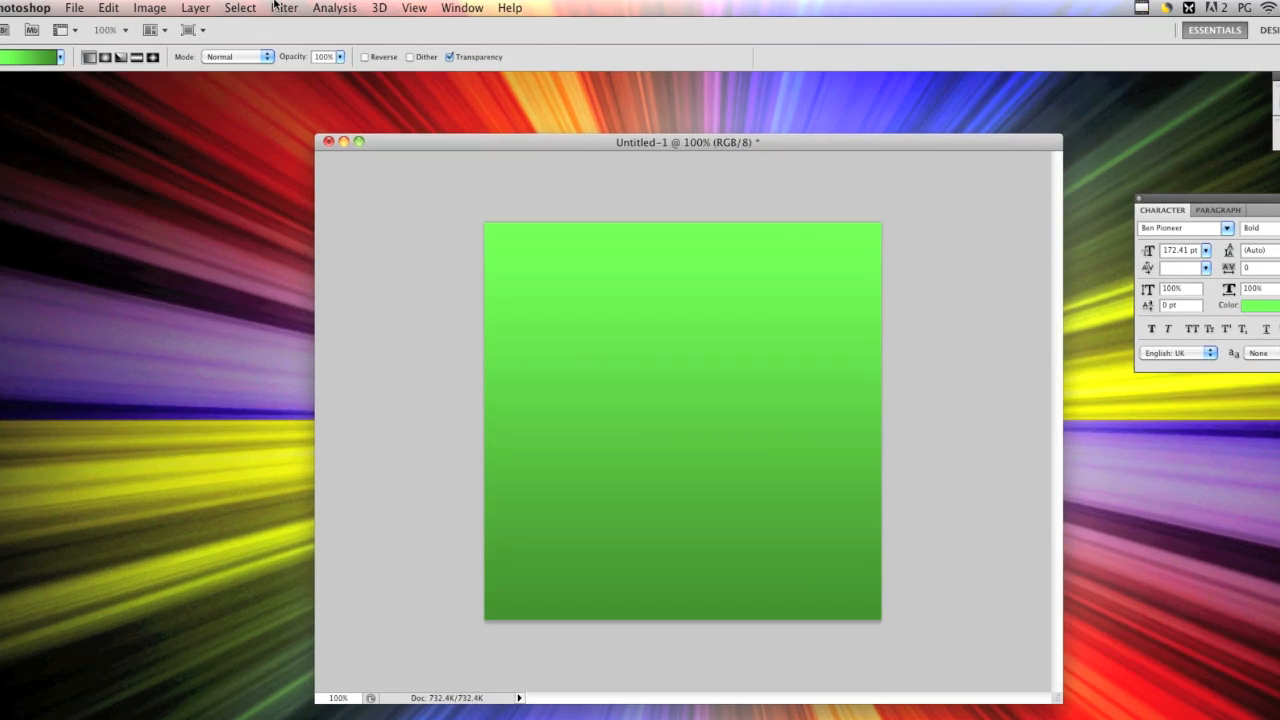
Step: Bring up the Filter > Distort > Wave settings for the gradient layer
left_click(284, 8)
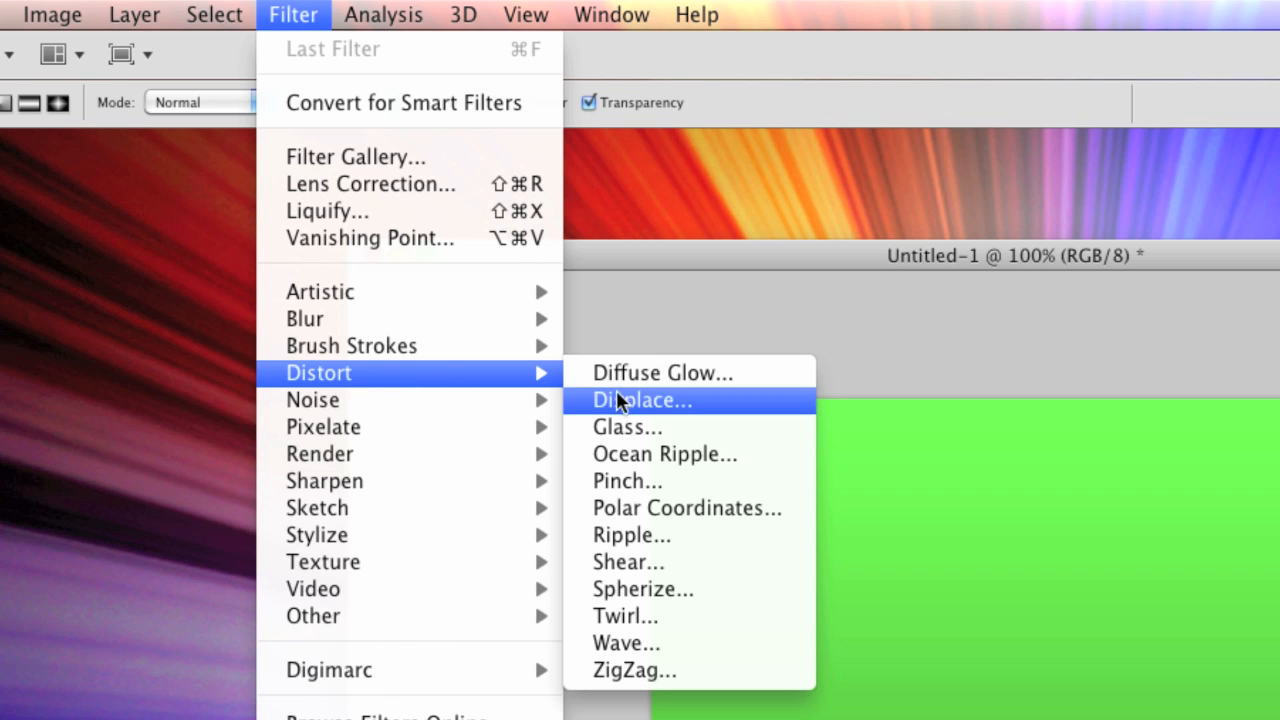
left_click(642, 399)
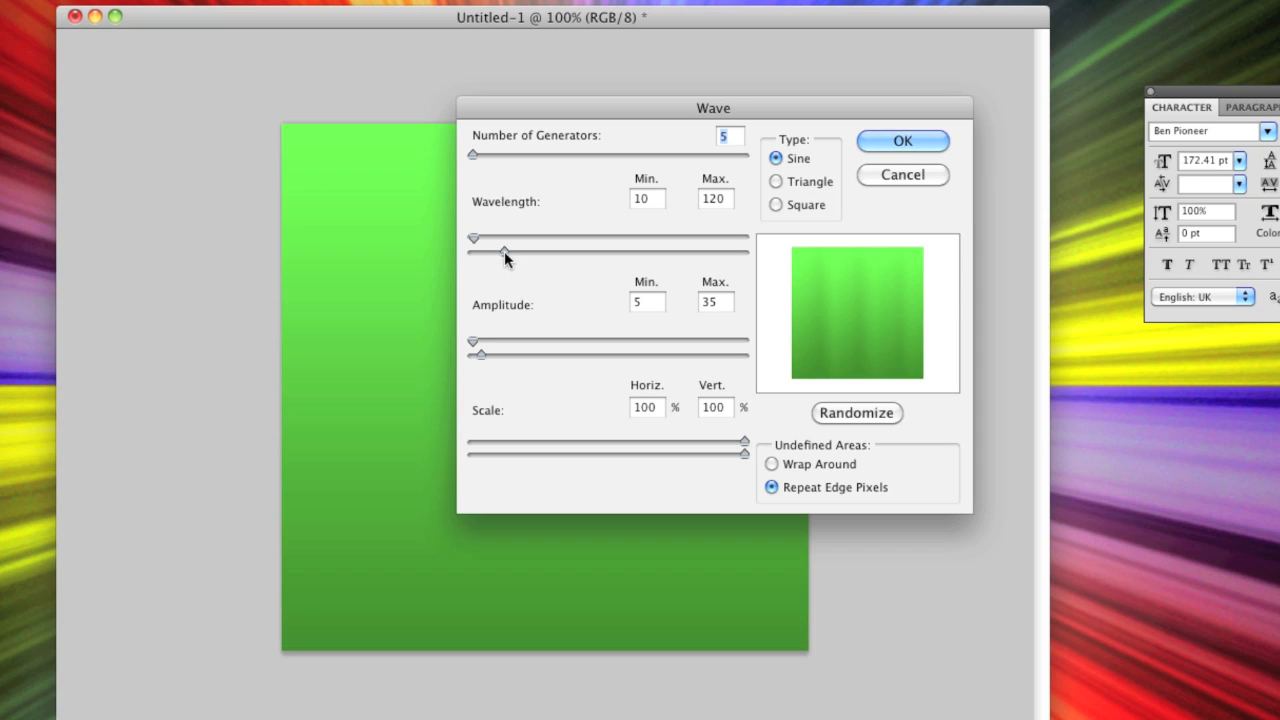
Step: Adjust the Wave wavelength to about 25 and switch the wave type to Square
left_click_drag(505, 240, 480, 240)
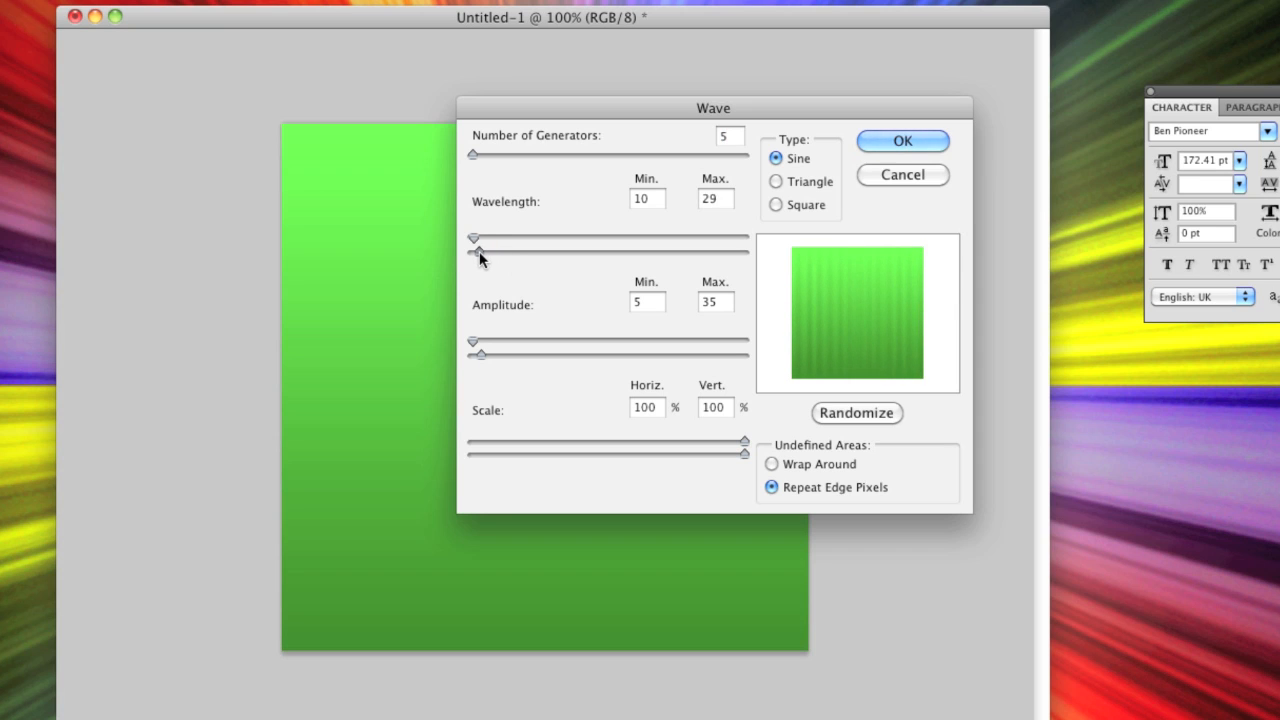
left_click_drag(472, 240, 468, 240)
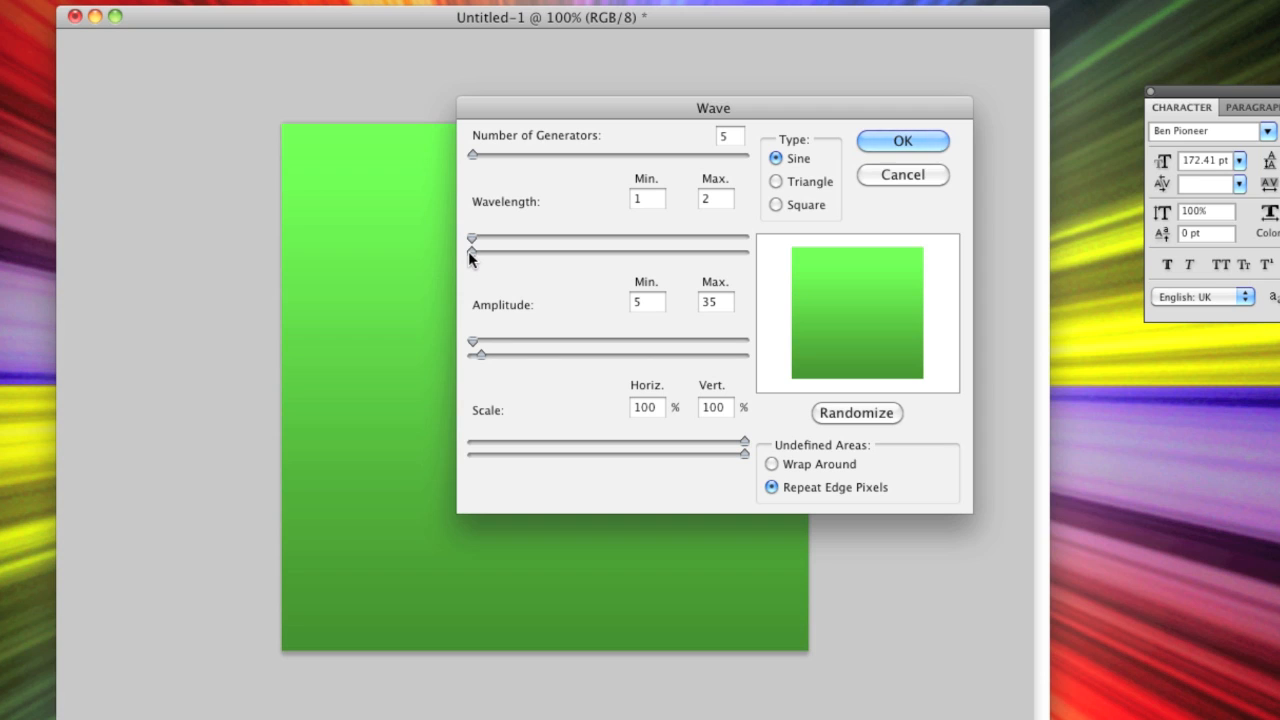
left_click_drag(470, 241, 480, 241)
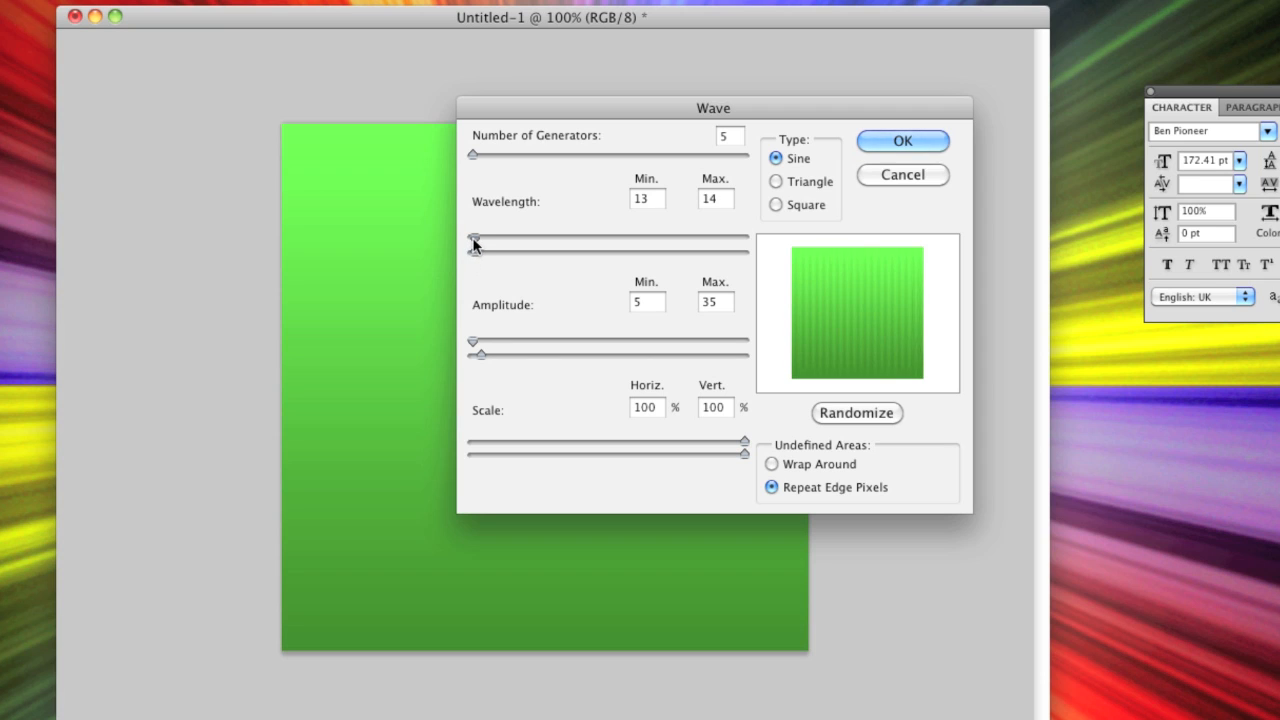
left_click_drag(472, 243, 480, 243)
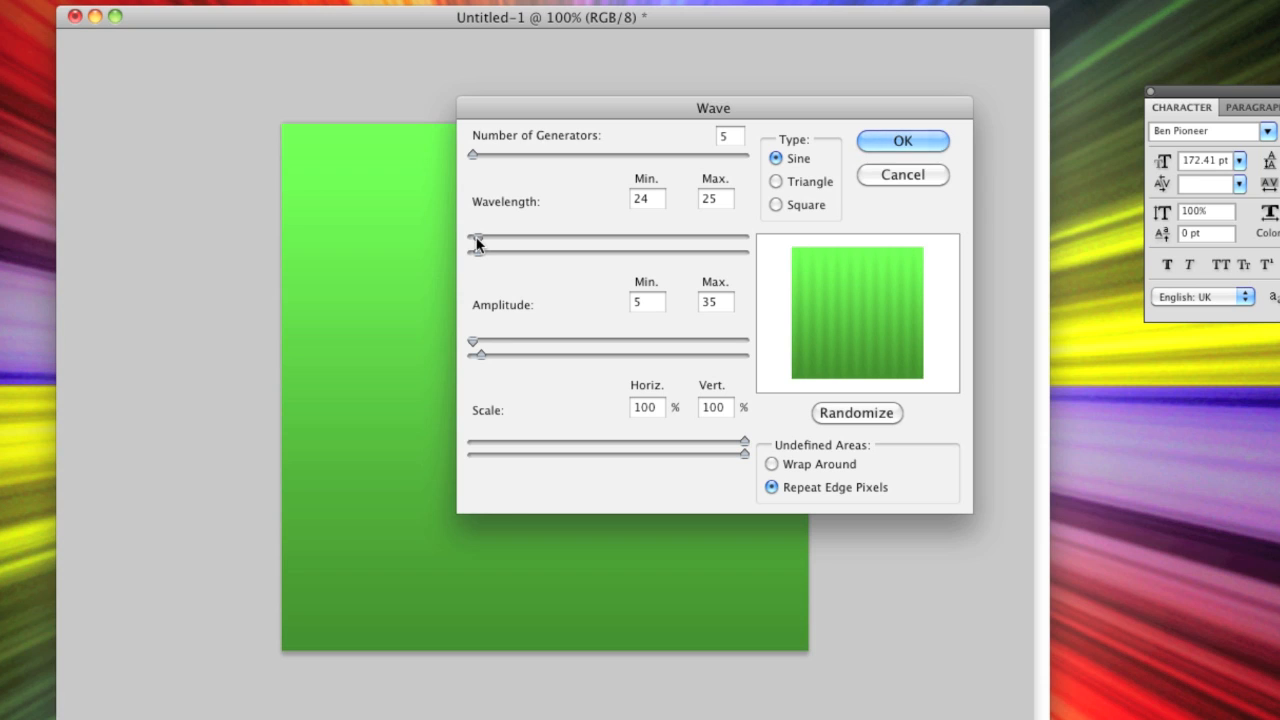
mouse_move(793, 185)
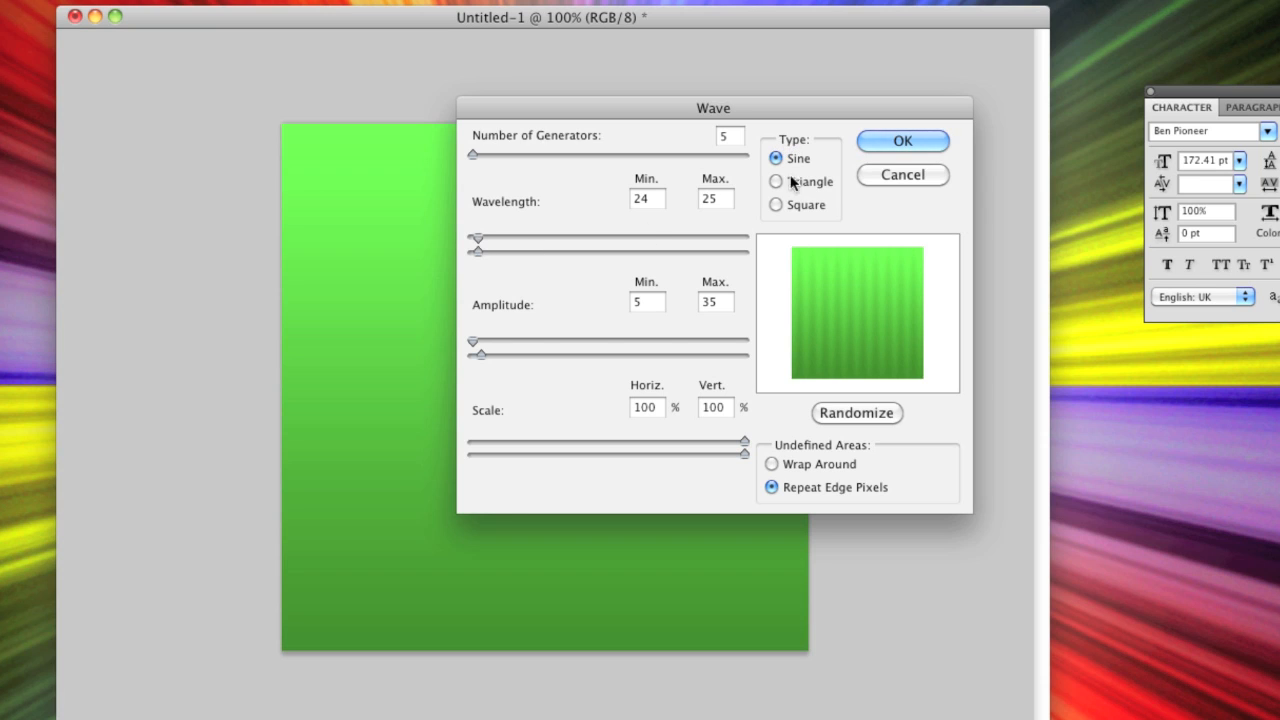
left_click(776, 205)
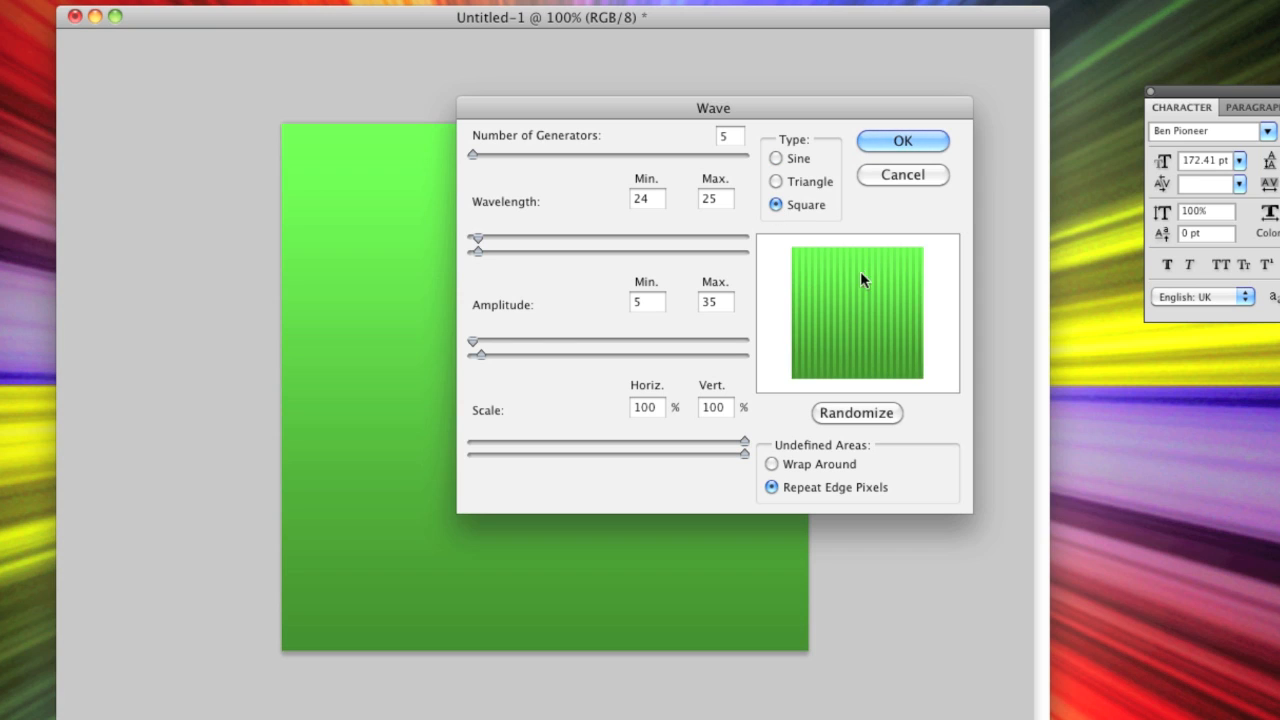
mouse_move(540, 332)
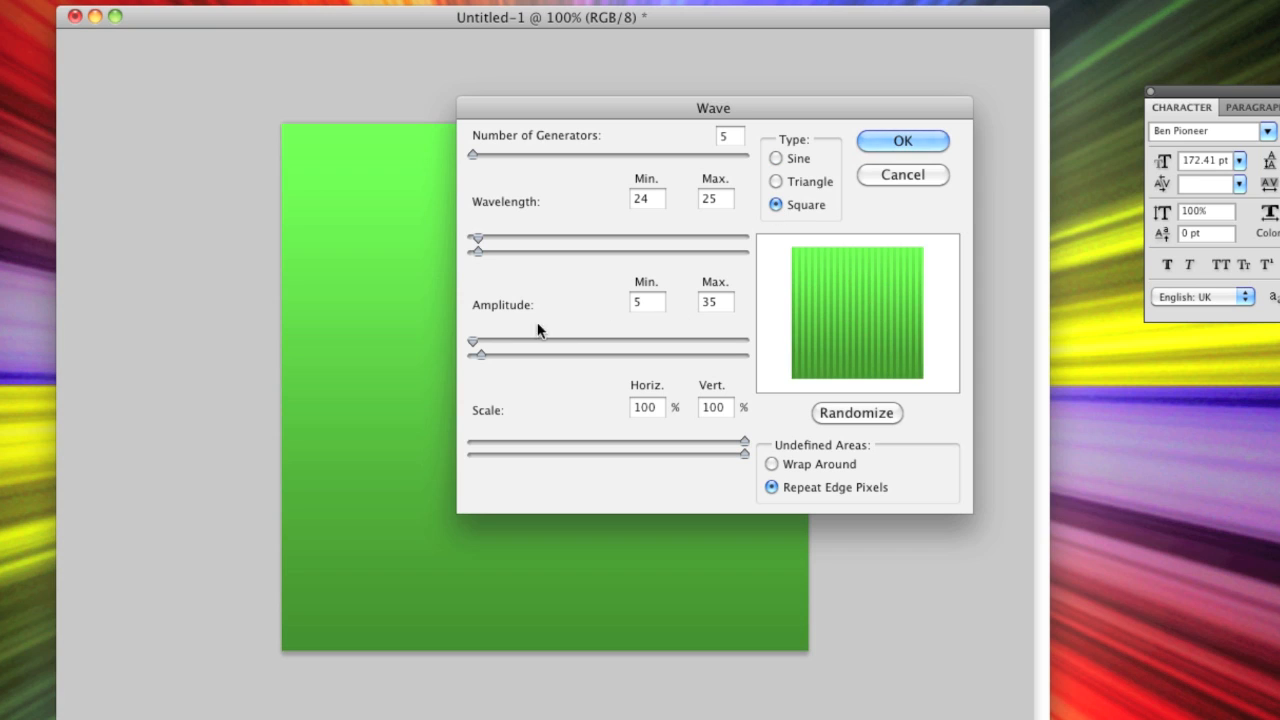
Step: Settle wavelength near 40, raise amplitude to about 113, and apply the square wave stripes
left_click_drag(470, 243, 483, 243)
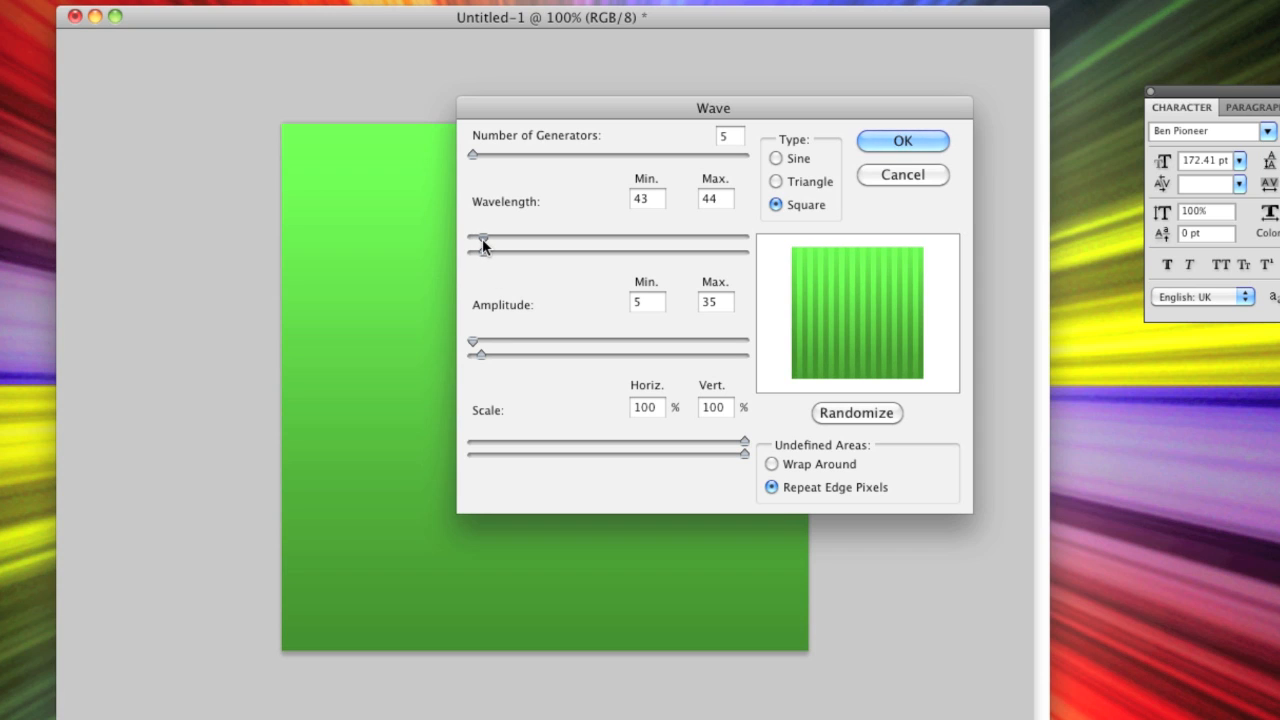
left_click_drag(485, 245, 500, 245)
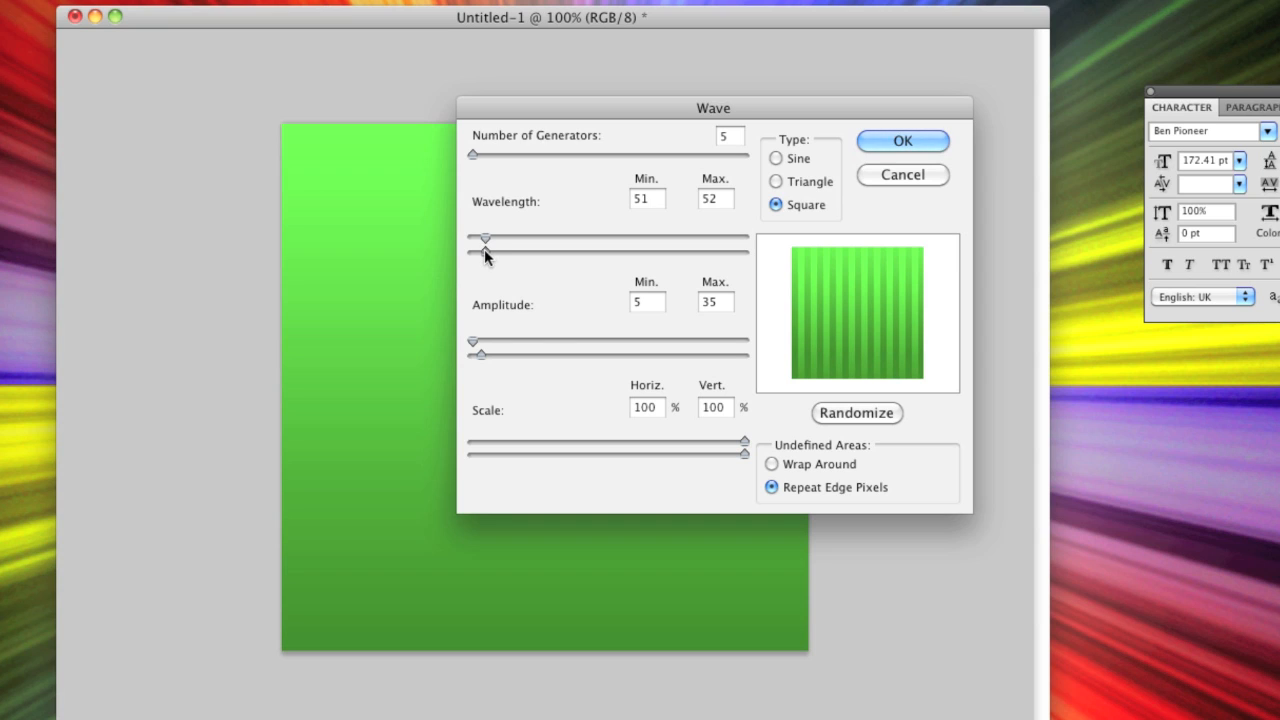
left_click_drag(485, 239, 480, 239)
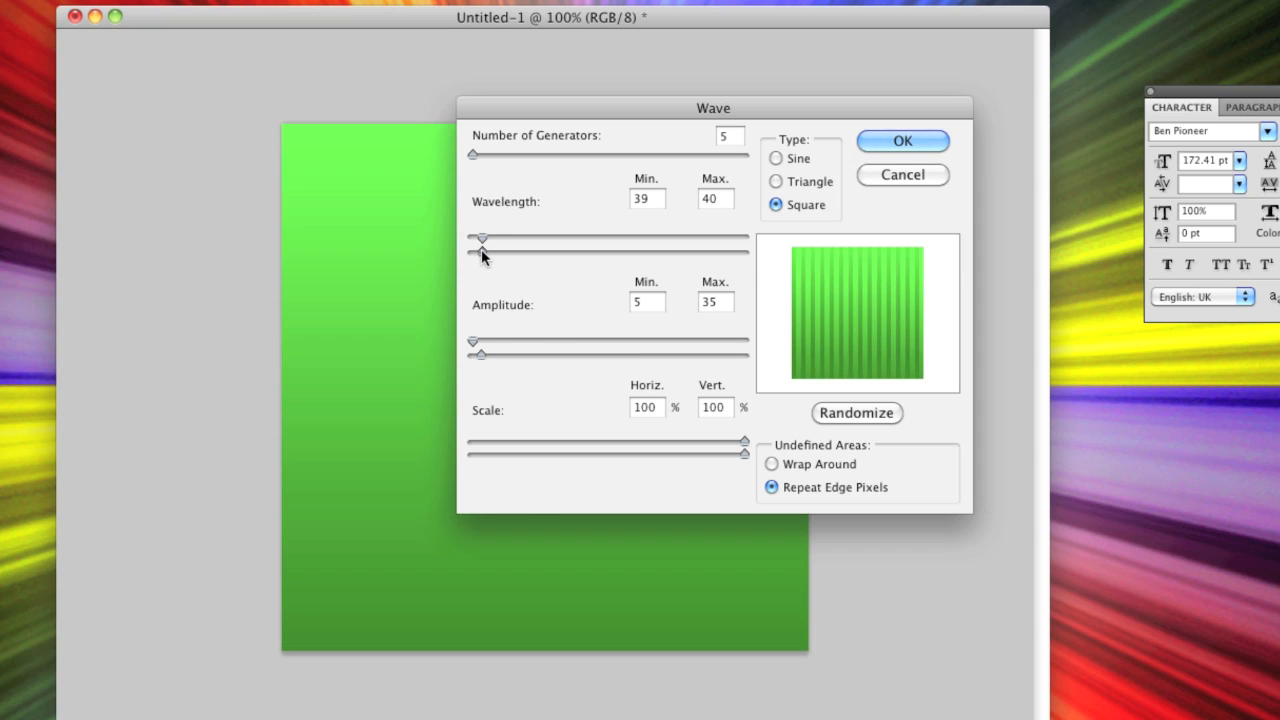
mouse_move(470, 335)
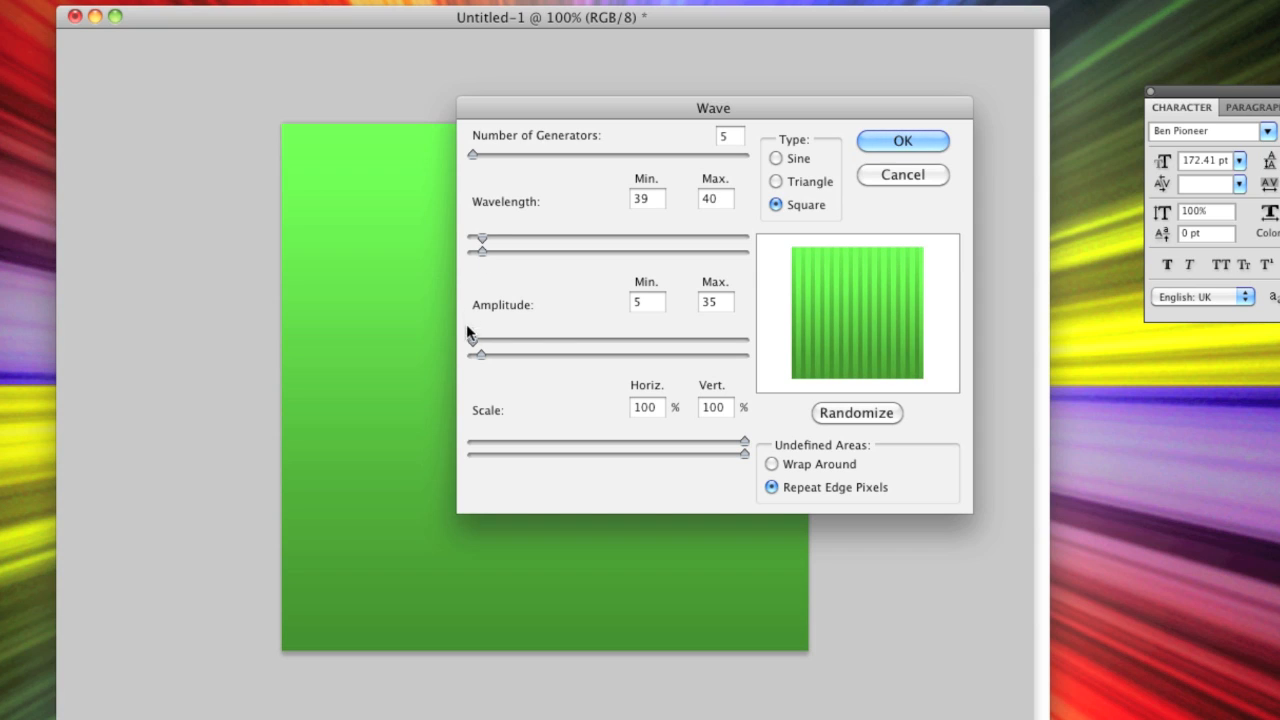
left_click_drag(480, 347, 497, 347)
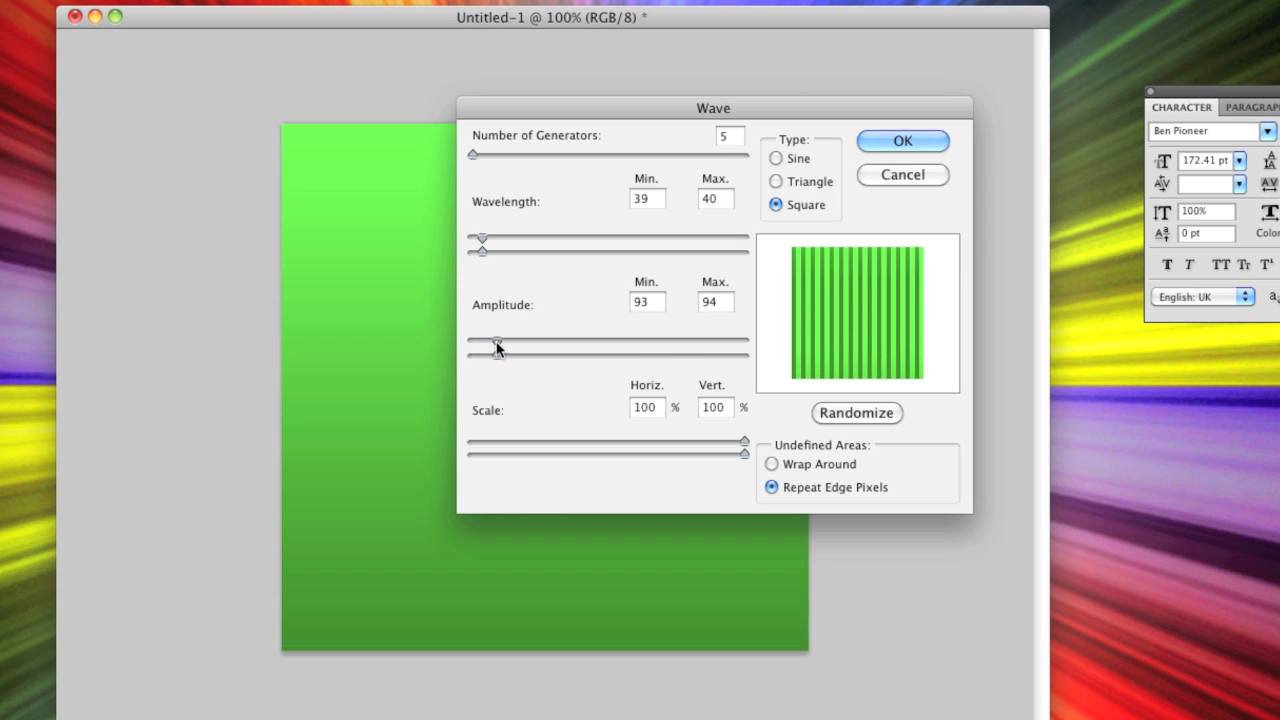
left_click_drag(489, 347, 503, 347)
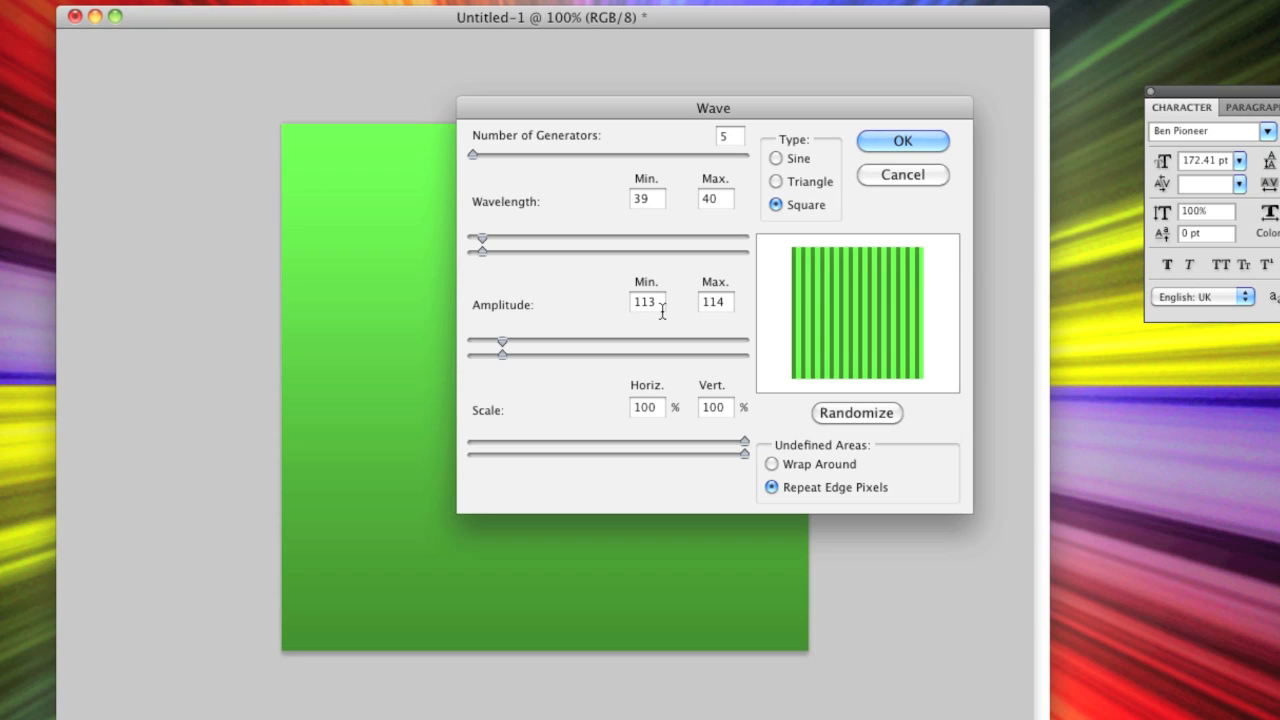
mouse_move(637, 424)
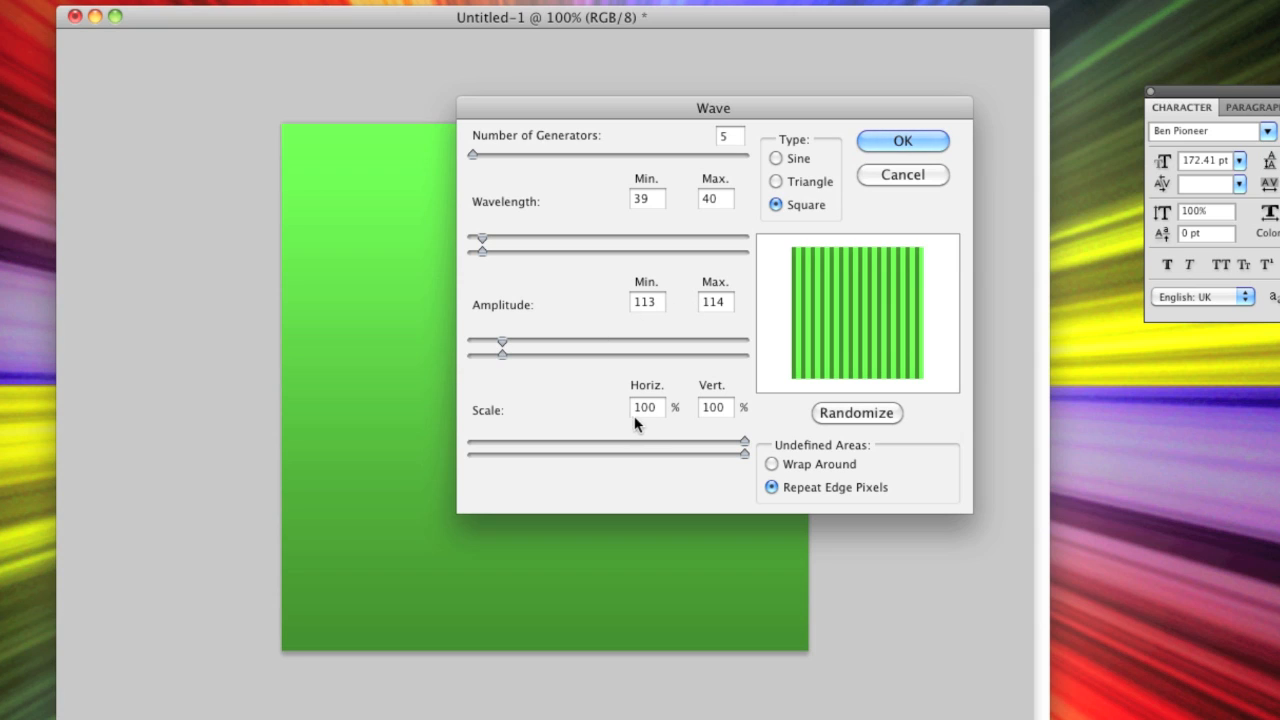
mouse_move(658, 430)
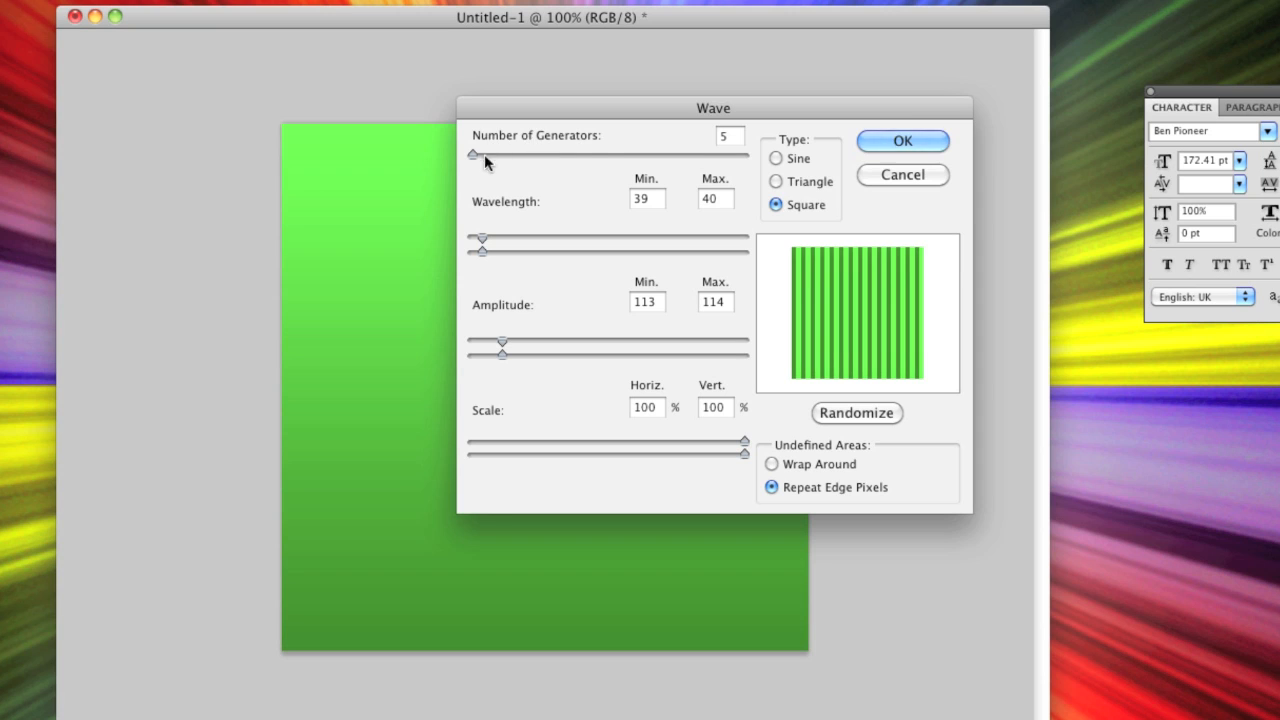
mouse_move(795, 160)
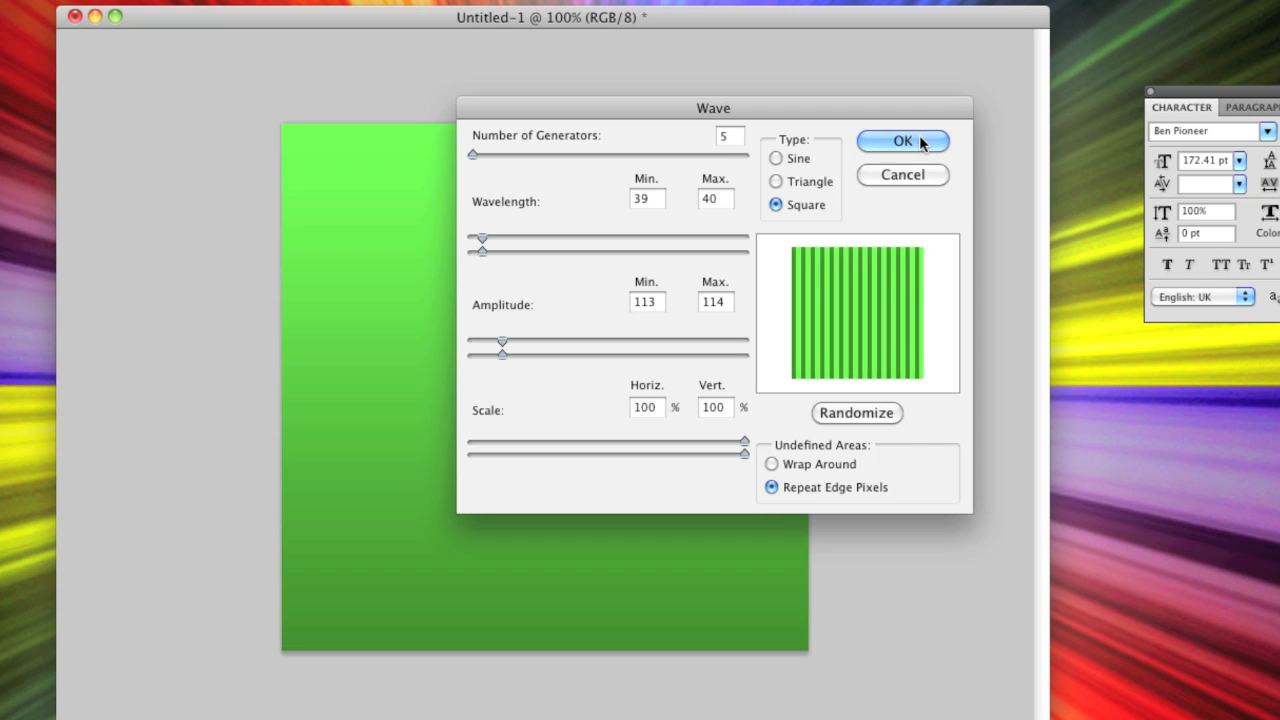
left_click(901, 140)
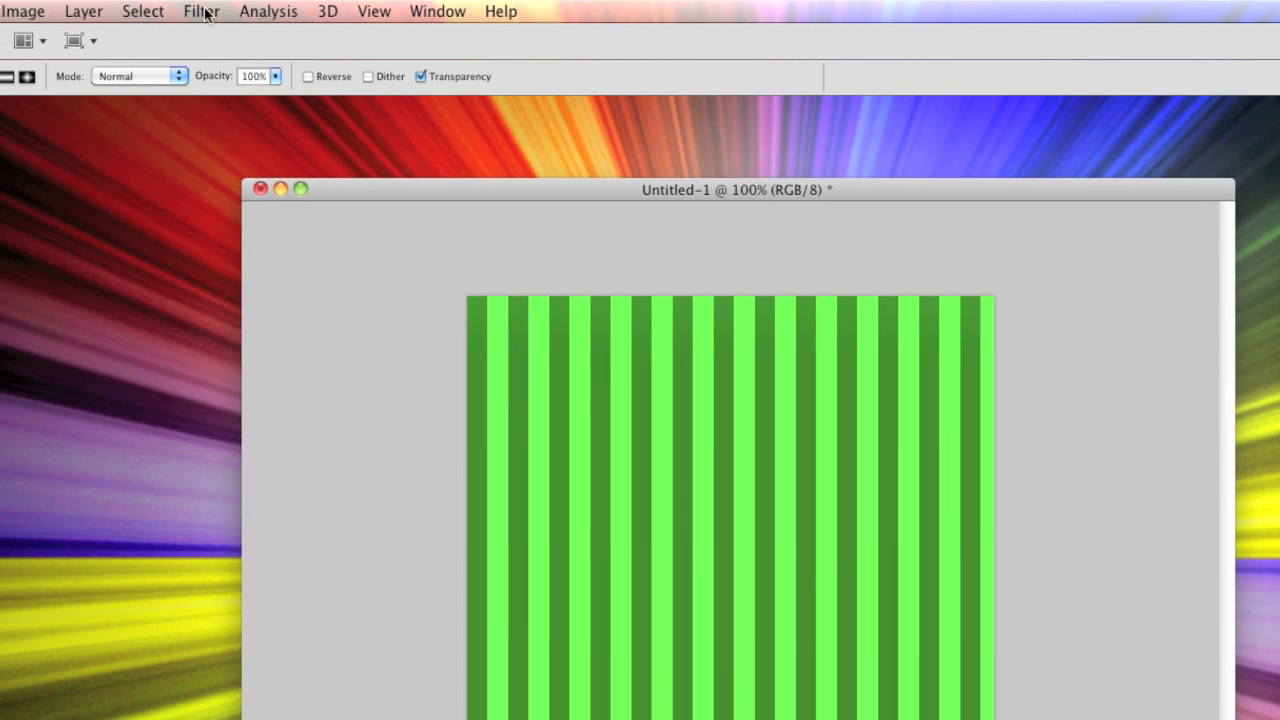
Step: Apply Polar Coordinates, Rectangular to Polar, turning the stripes into starburst rays
left_click(201, 11)
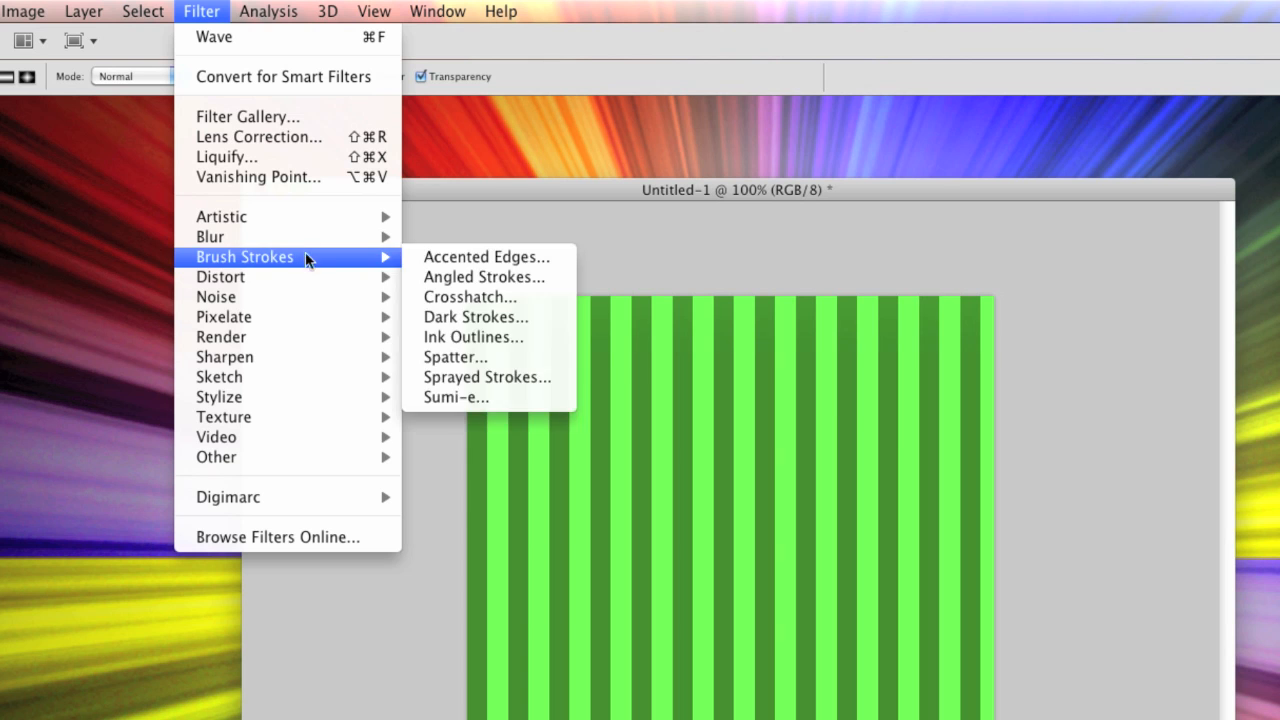
mouse_move(220, 277)
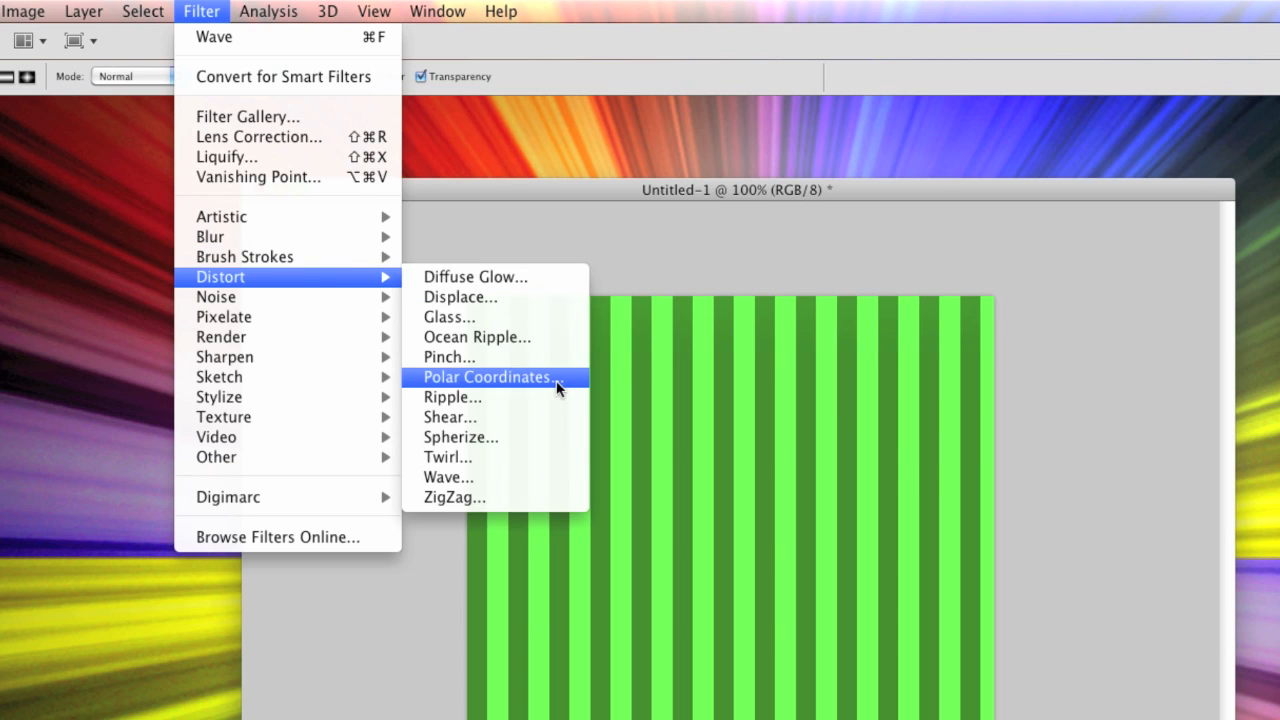
left_click(488, 377)
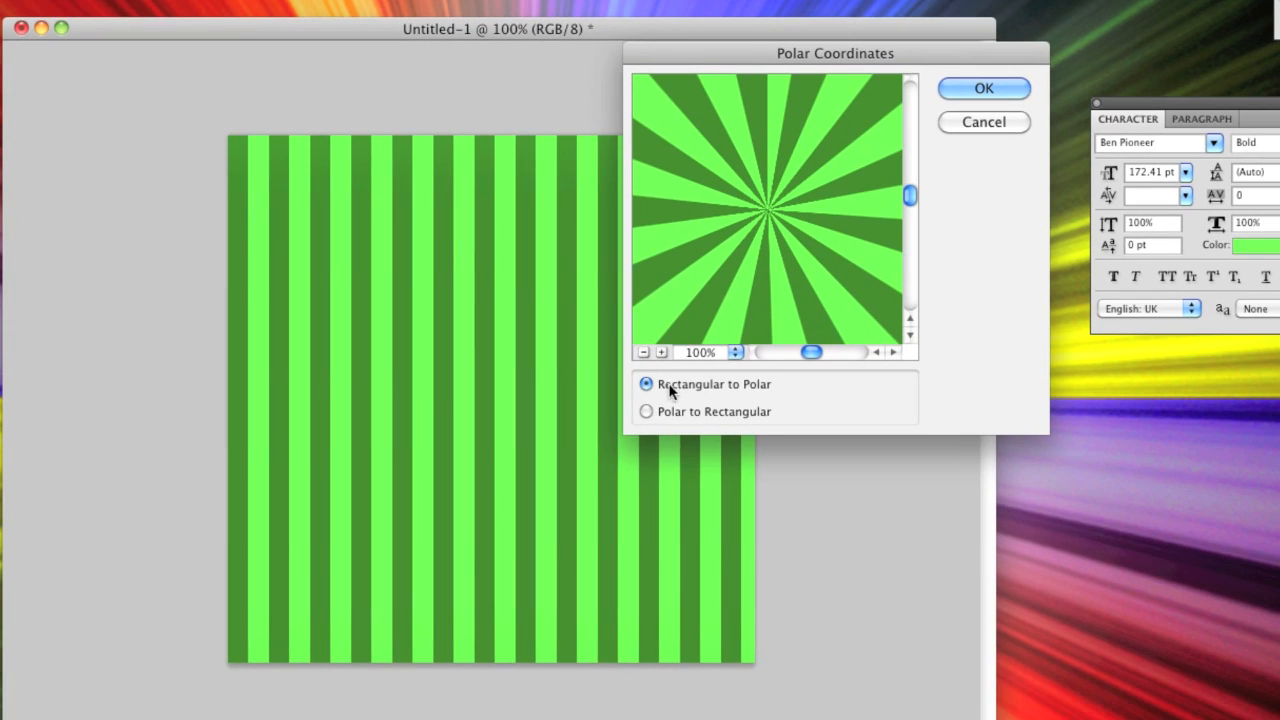
mouse_move(760, 398)
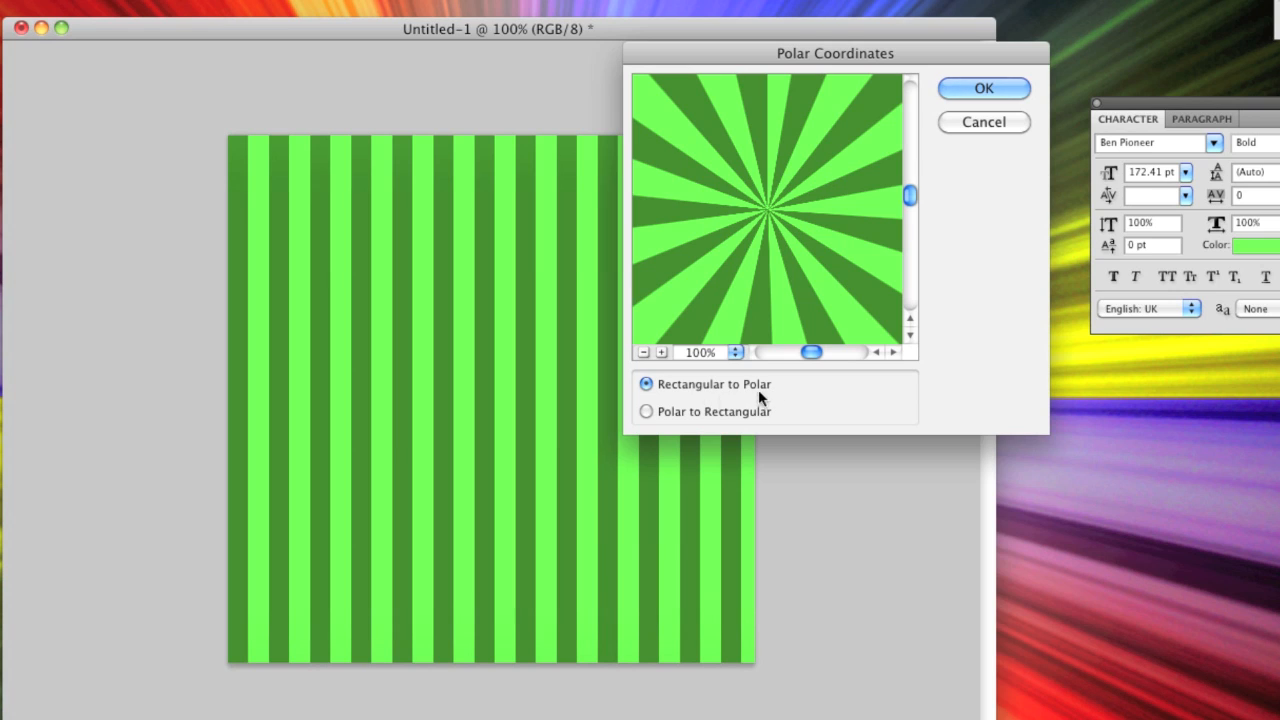
mouse_move(750, 394)
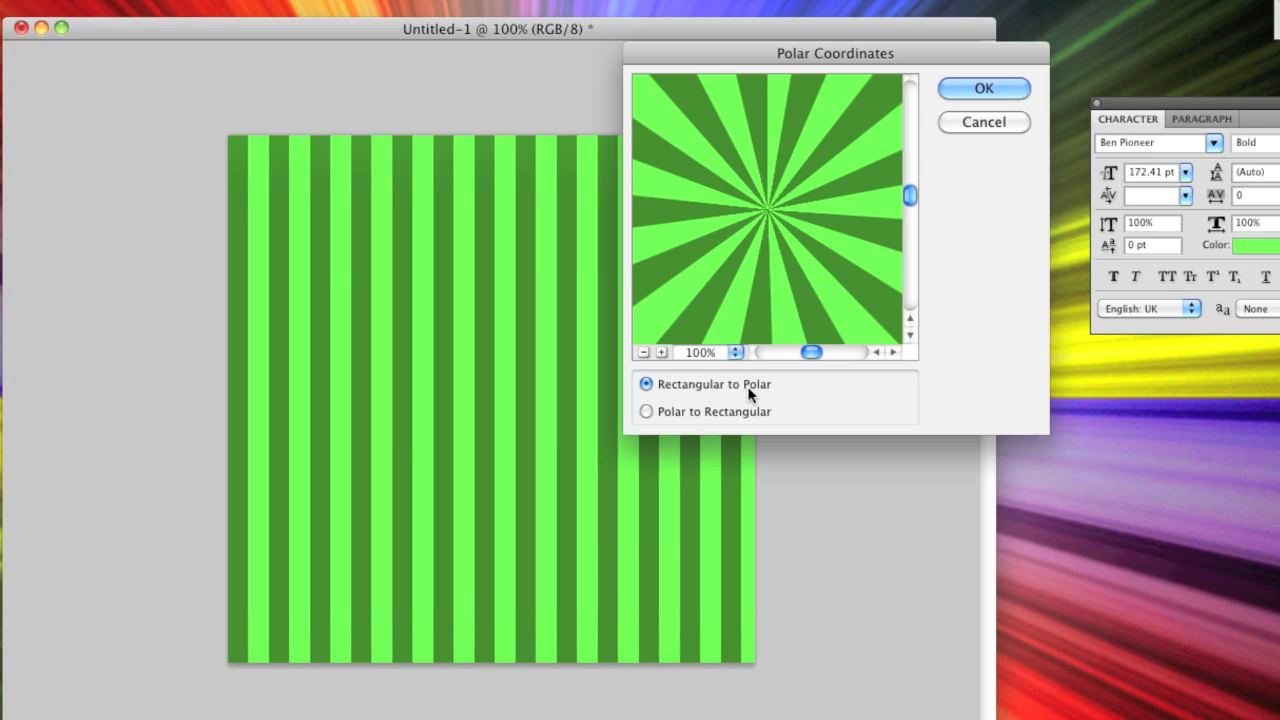
left_click(646, 411)
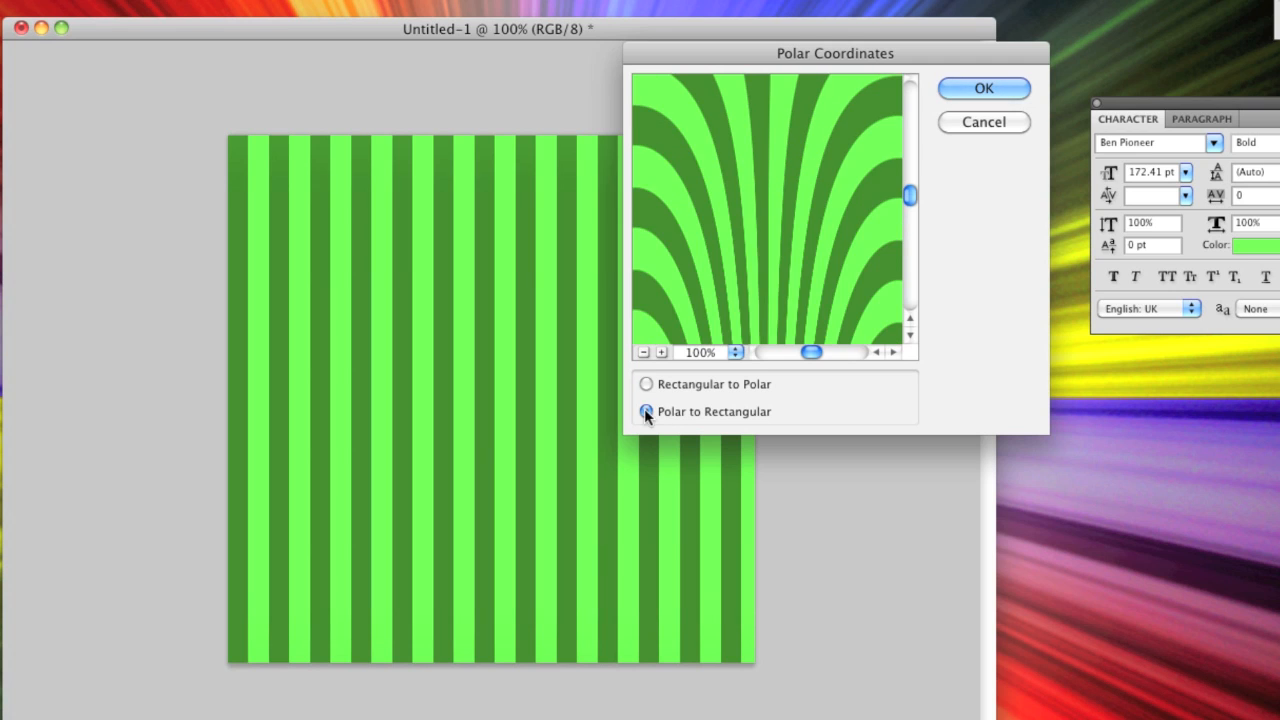
left_click(646, 384)
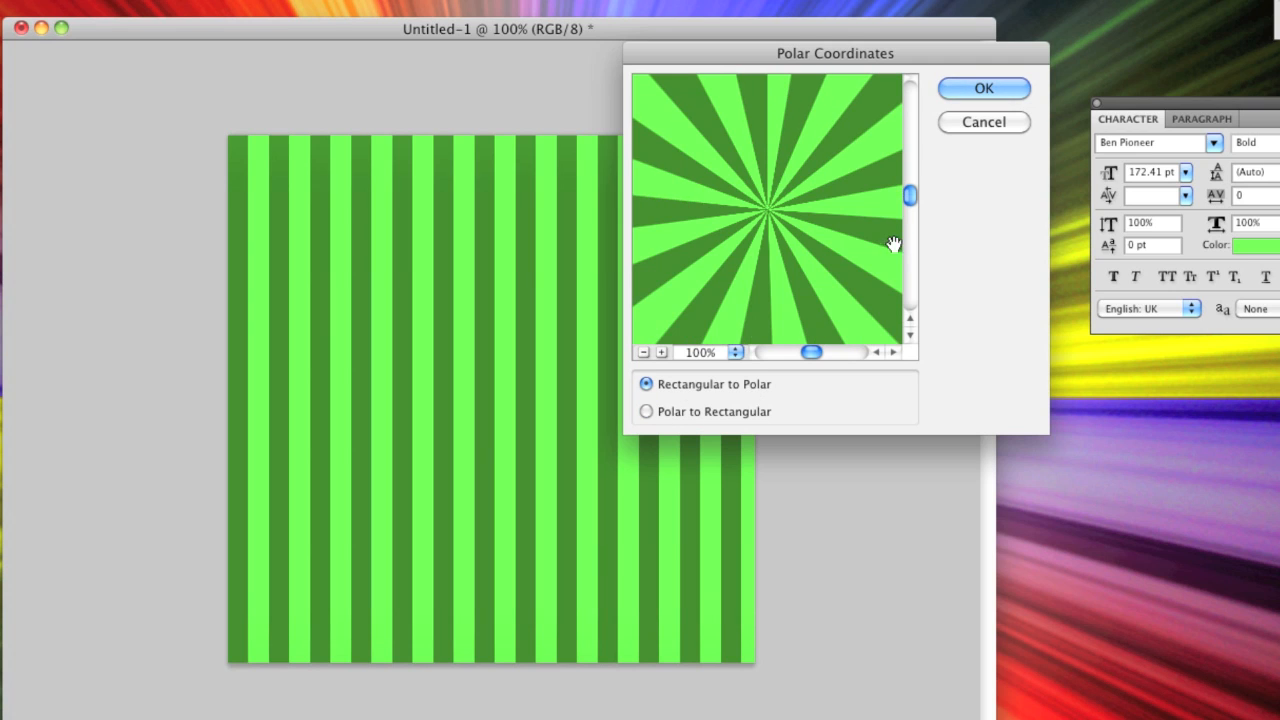
left_click(983, 88)
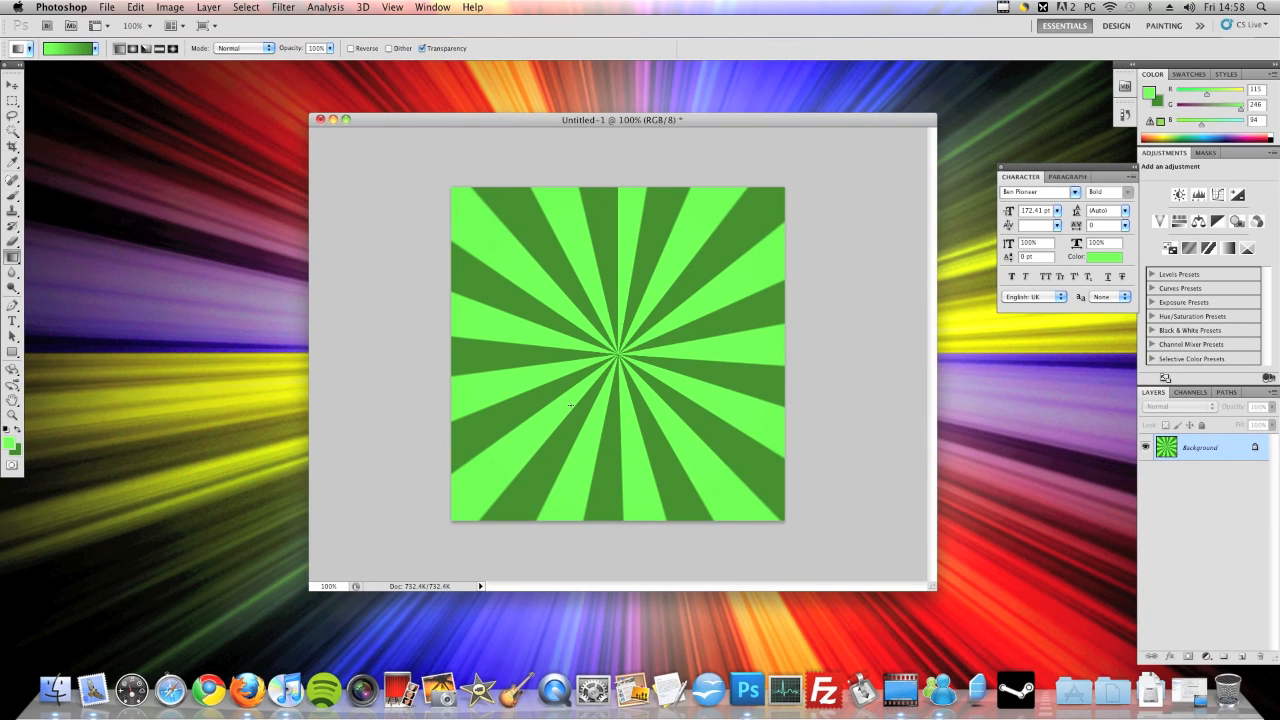
mouse_move(591, 688)
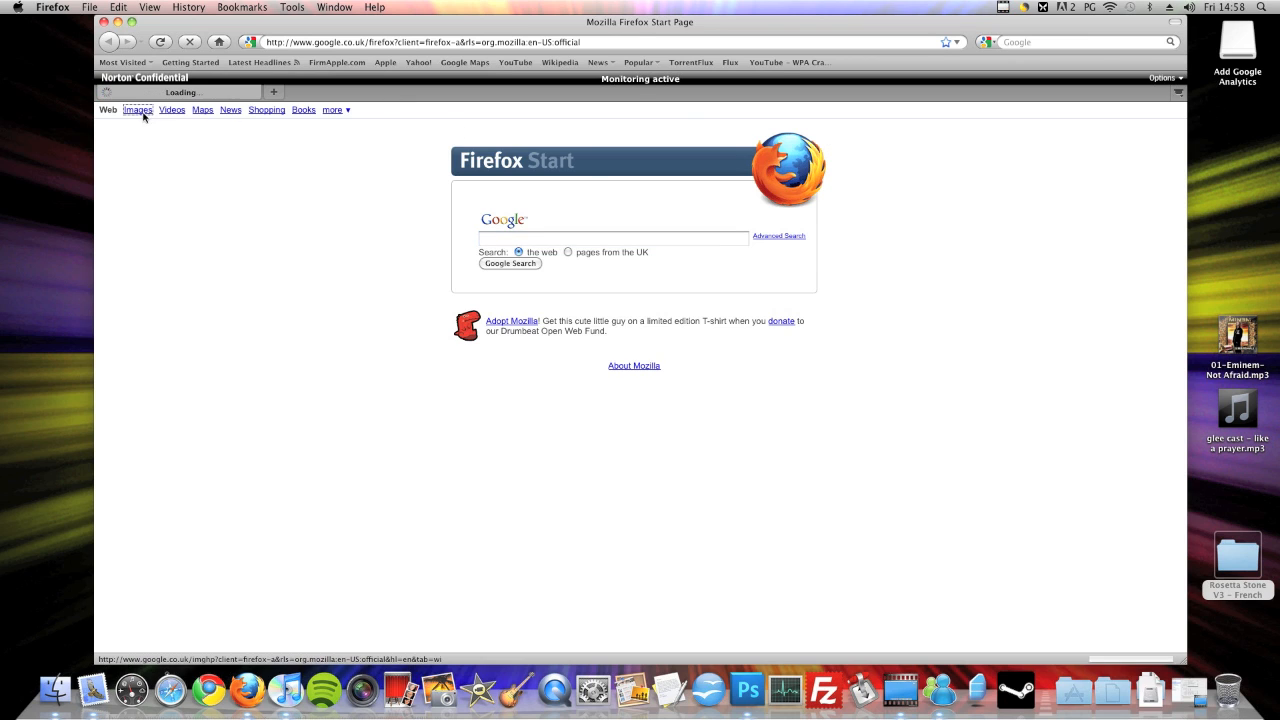
Step: Search Google Images for 'apple logo', grab the full-size green logo, and return to Photoshop
left_click(137, 109)
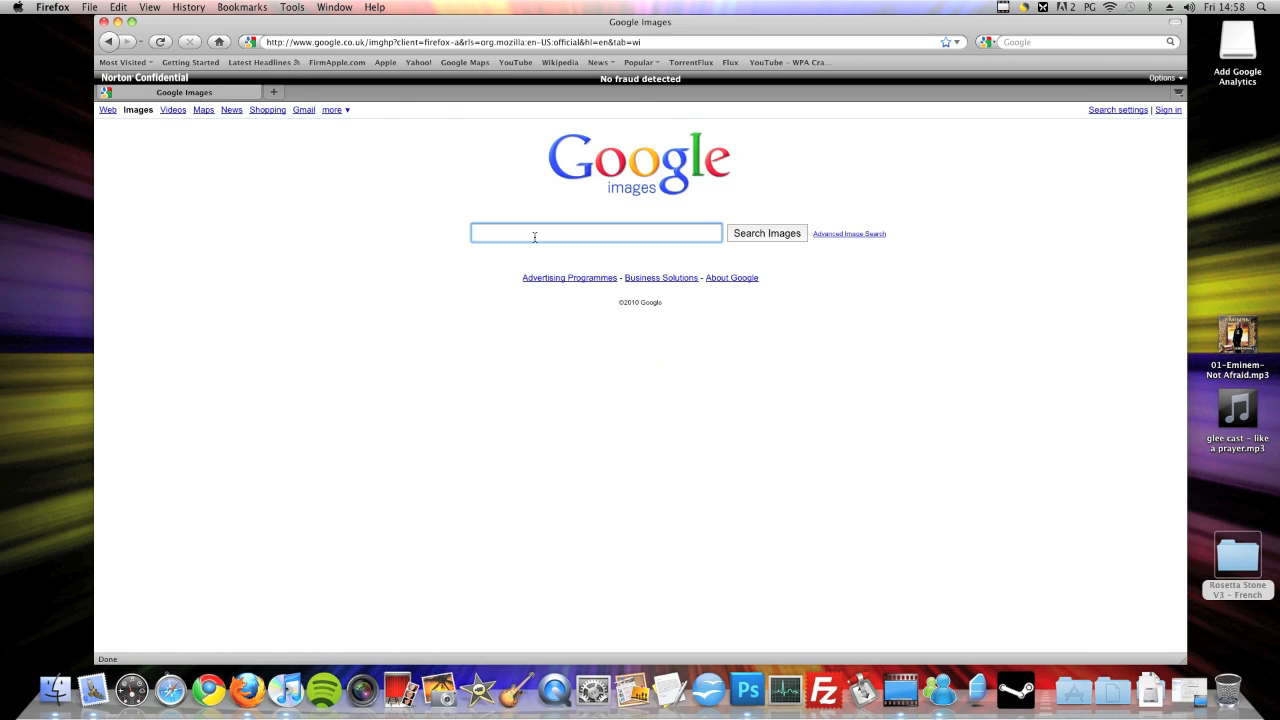
type("apple logo")
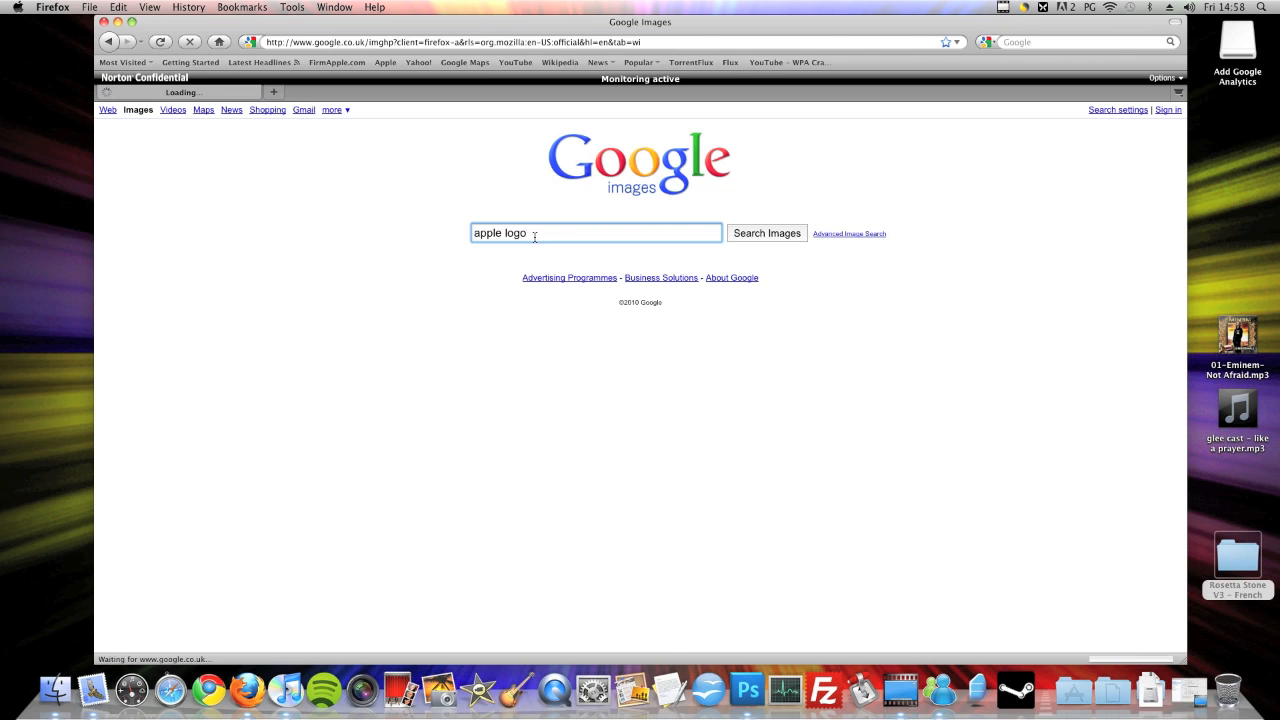
left_click(766, 233)
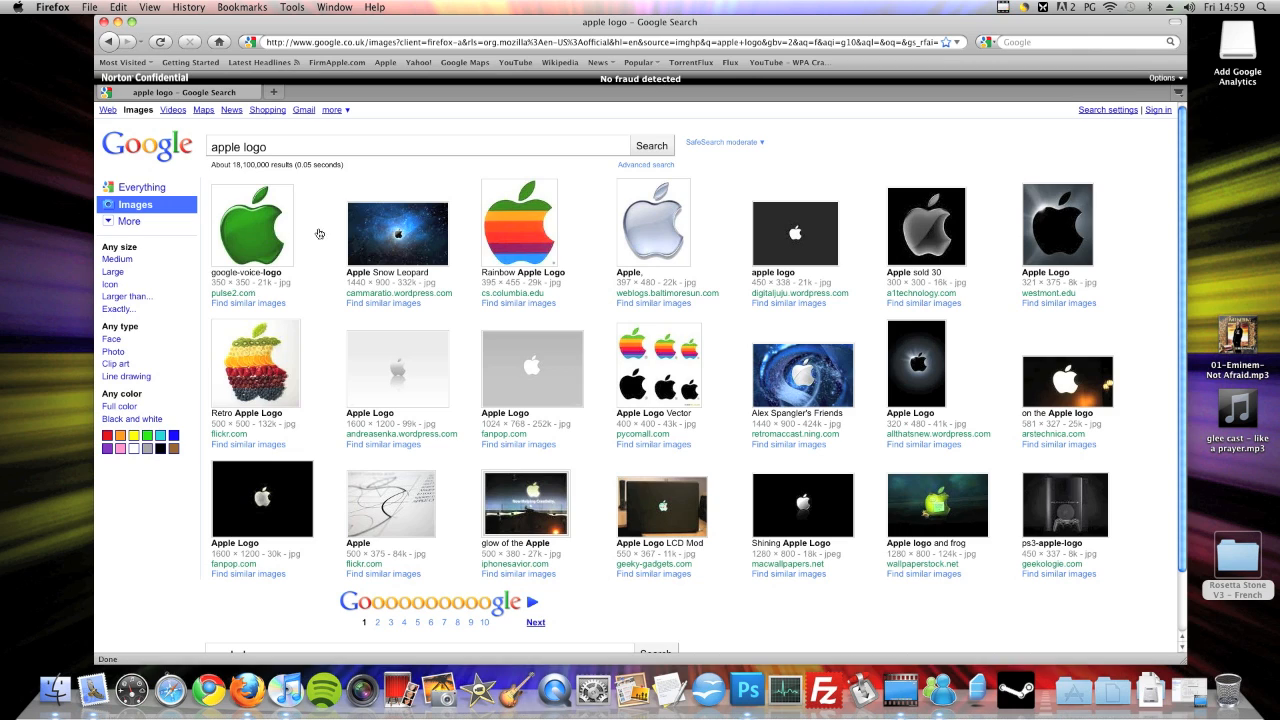
left_click(251, 222)
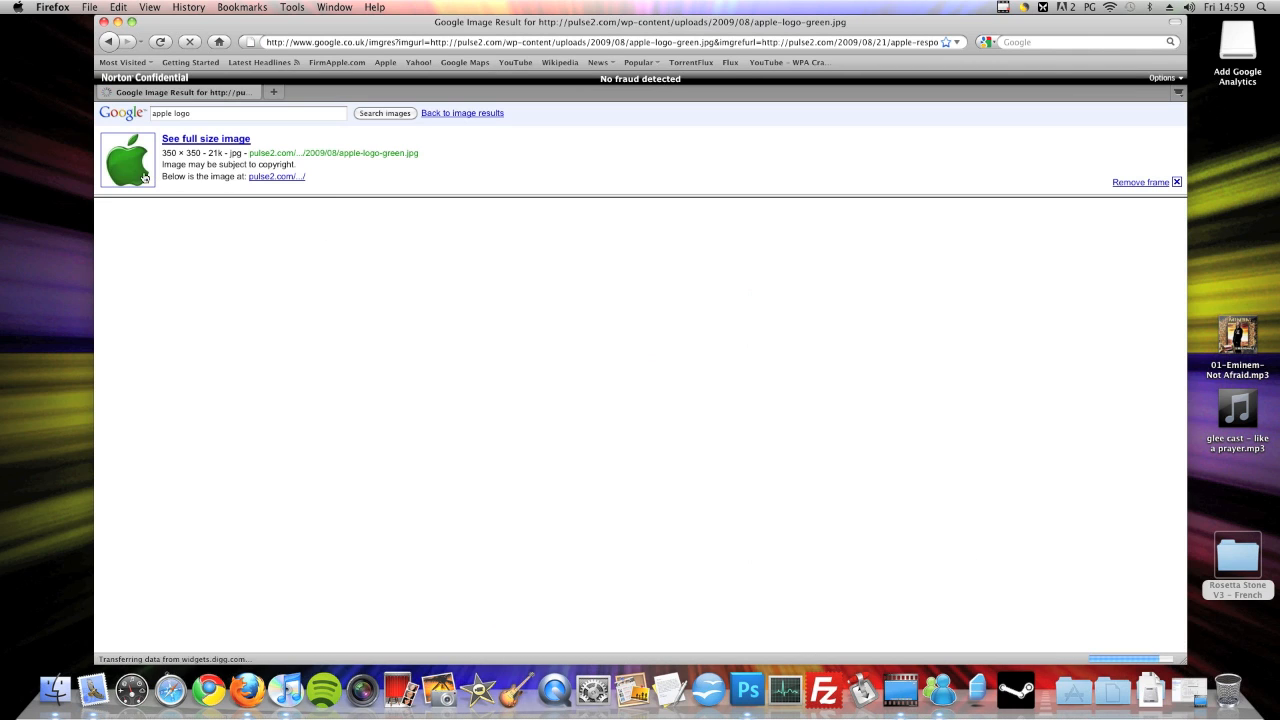
right_click(205, 220)
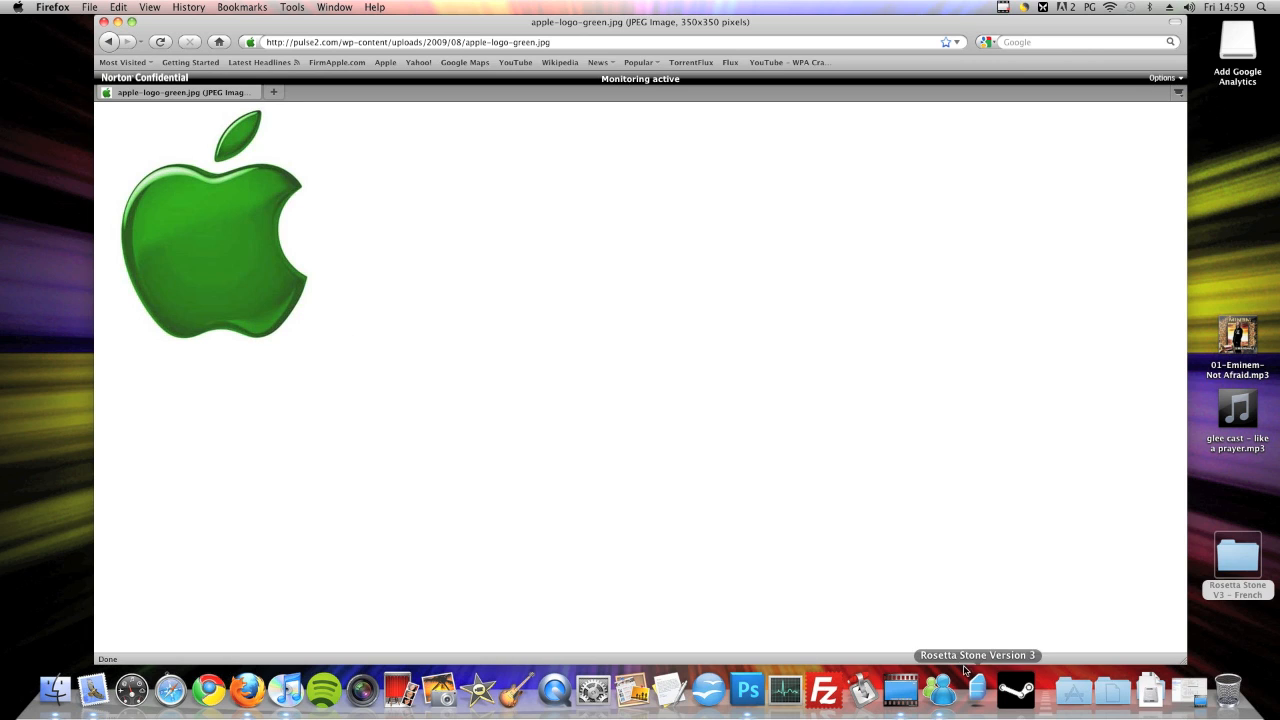
mouse_move(747, 690)
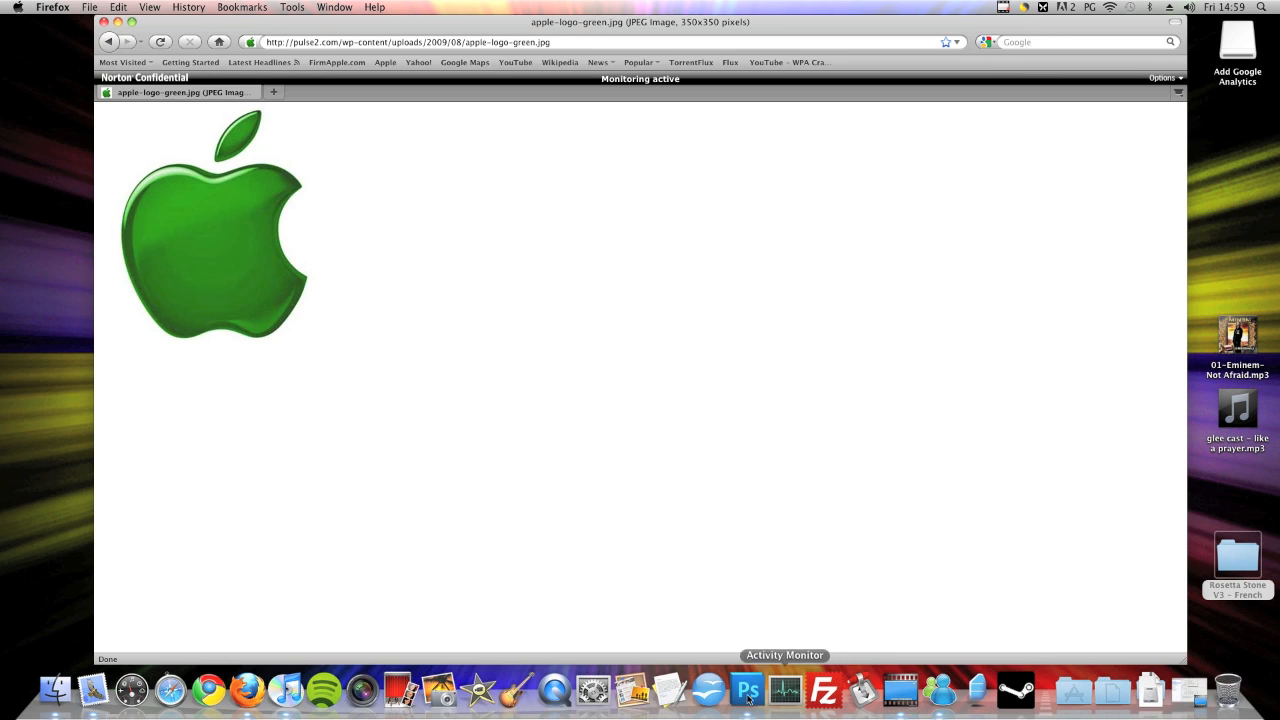
left_click(747, 689)
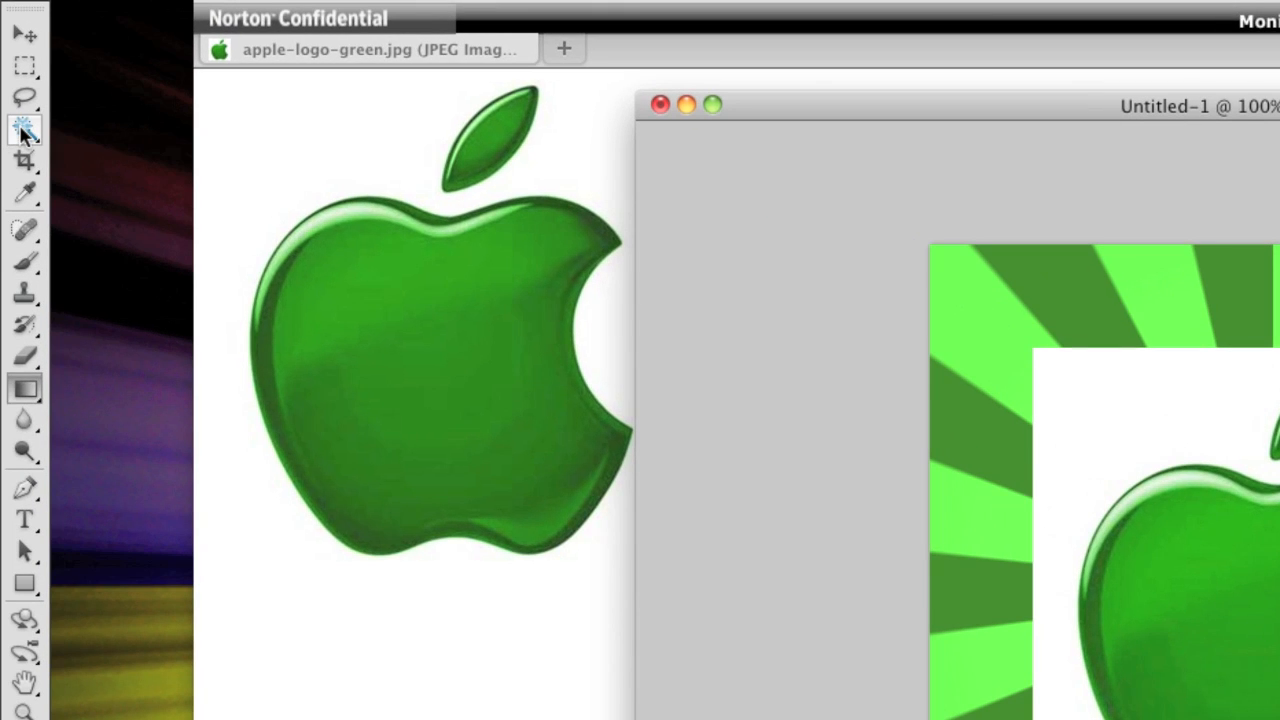
Step: Magic Wand the pasted logo's white areas and delete them, leaving the logo on the rays
left_click(24, 131)
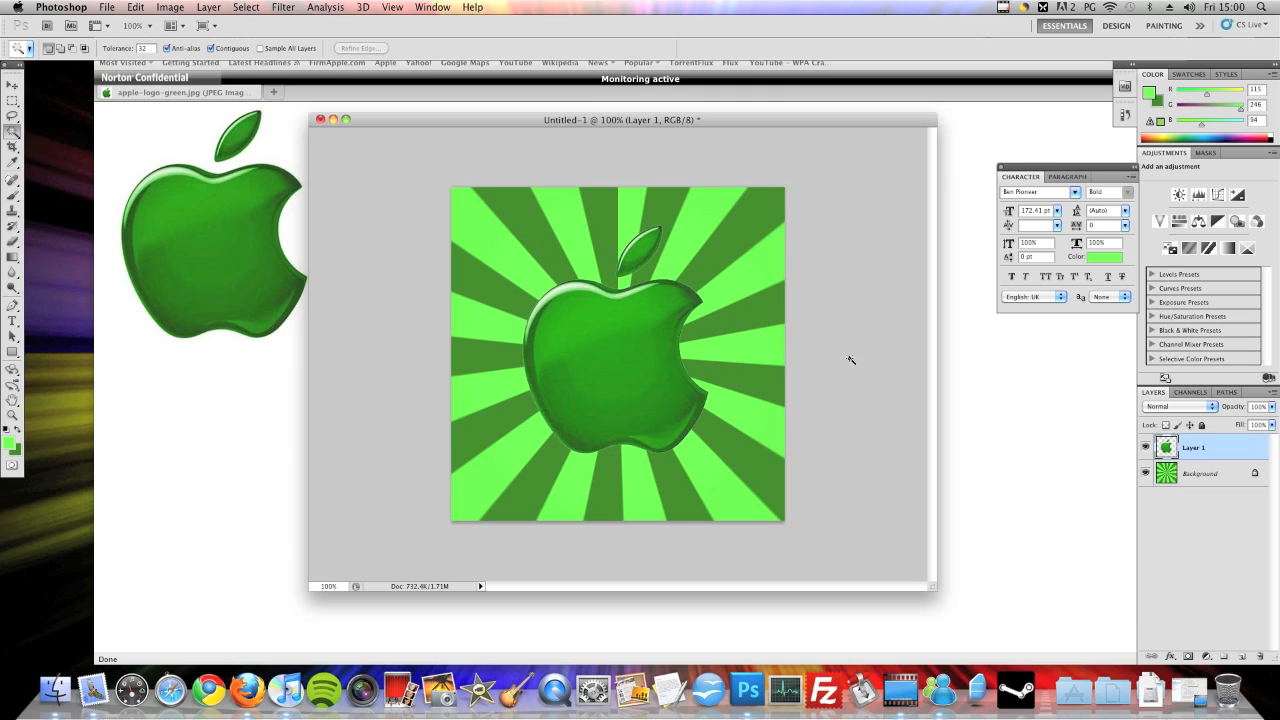
mouse_move(35, 100)
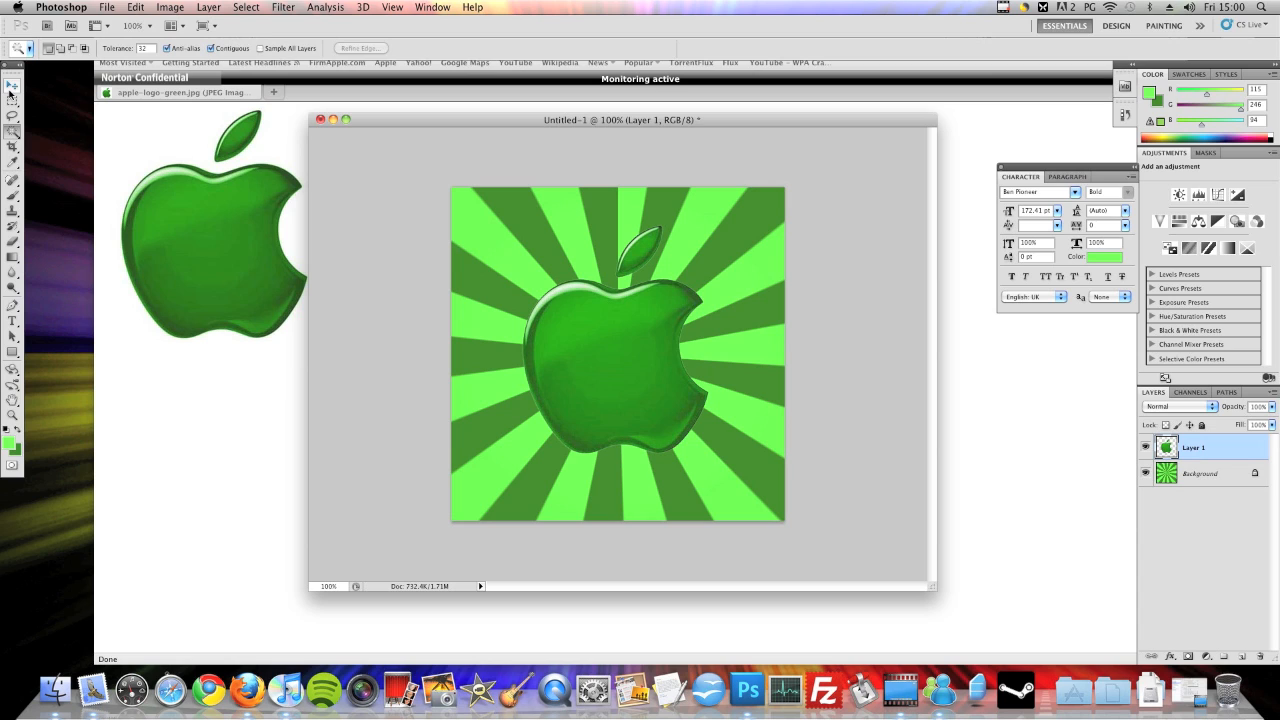
Step: Scale Layer 1 down with the Move tool handles, centre it, and apply the transform
left_click(13, 85)
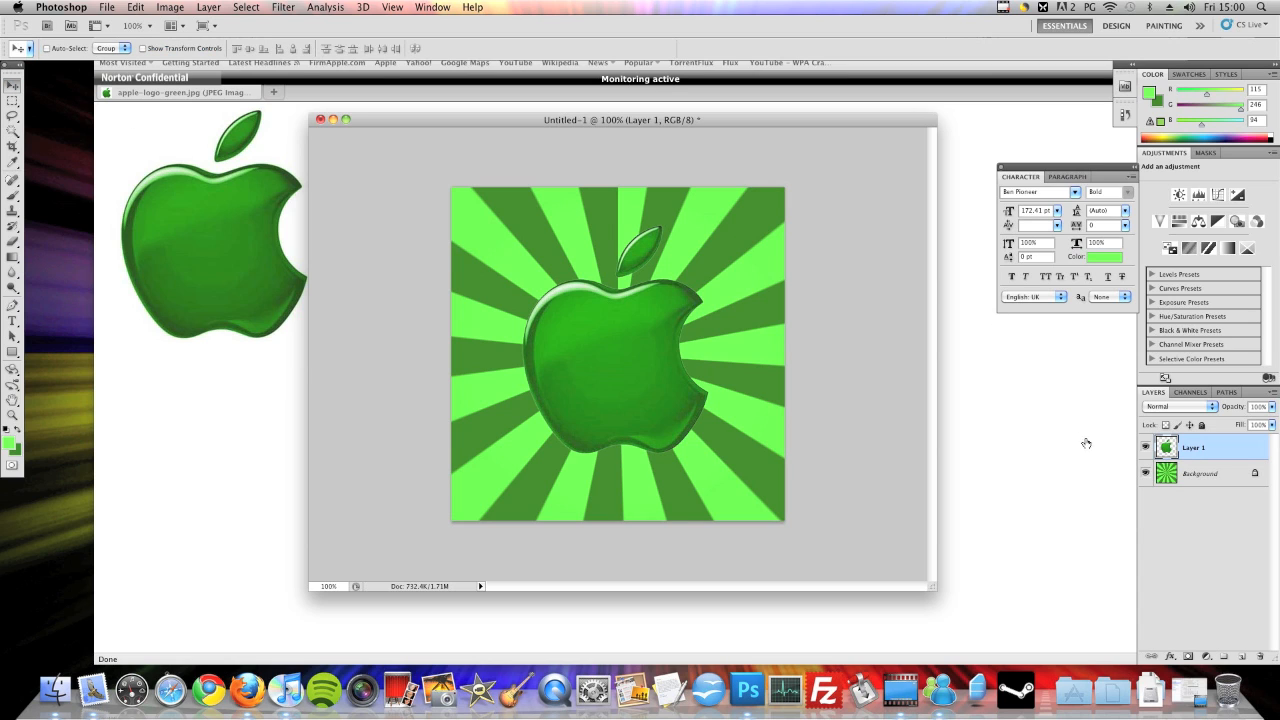
mouse_move(447, 313)
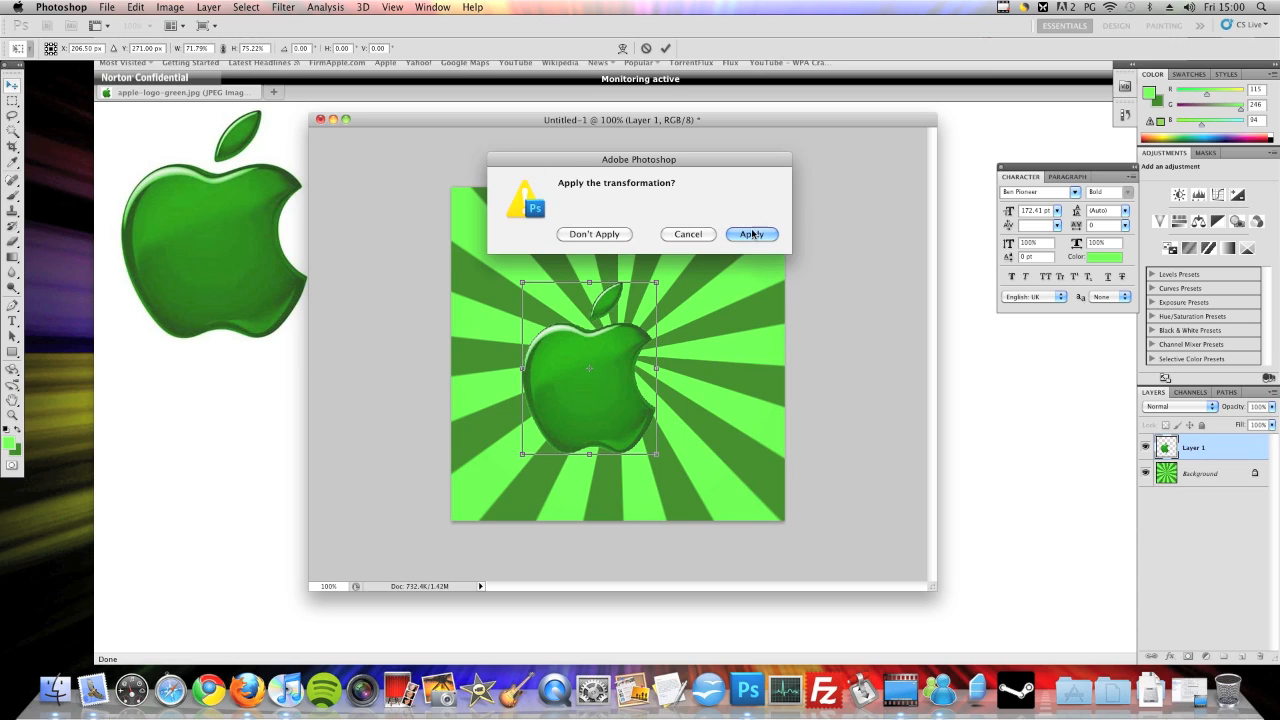
left_click(751, 233)
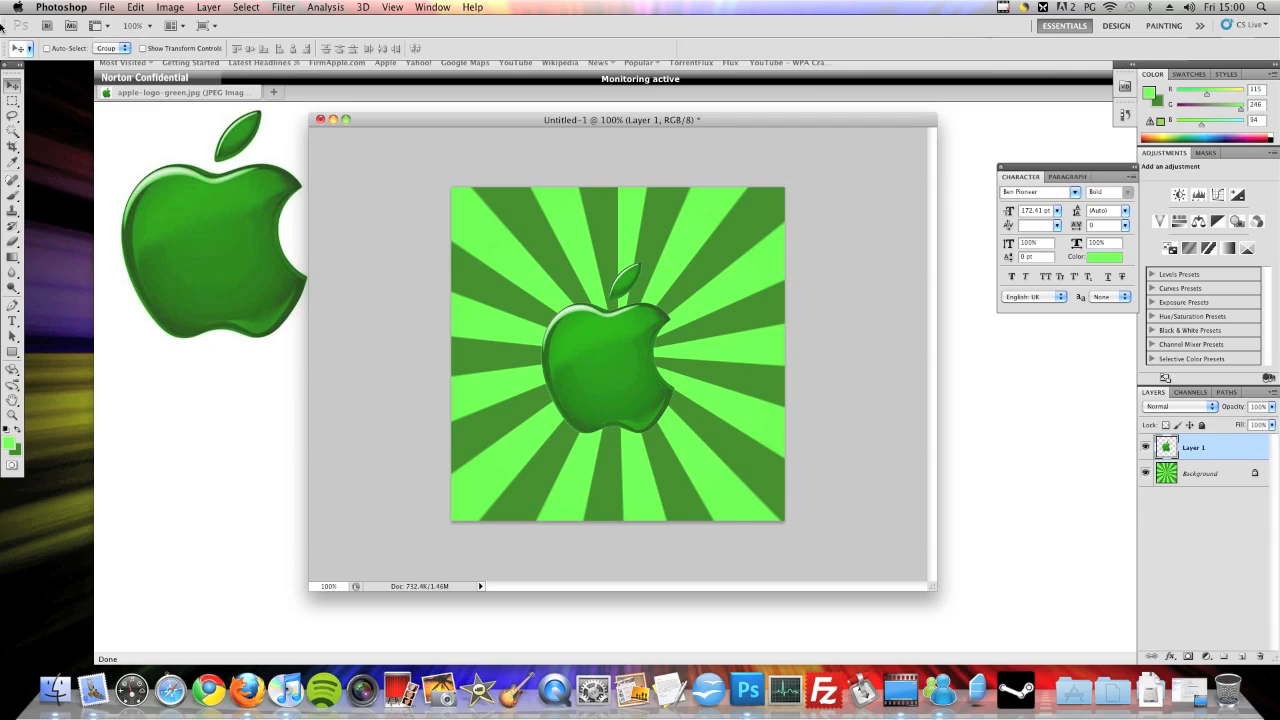
mouse_move(52, 6)
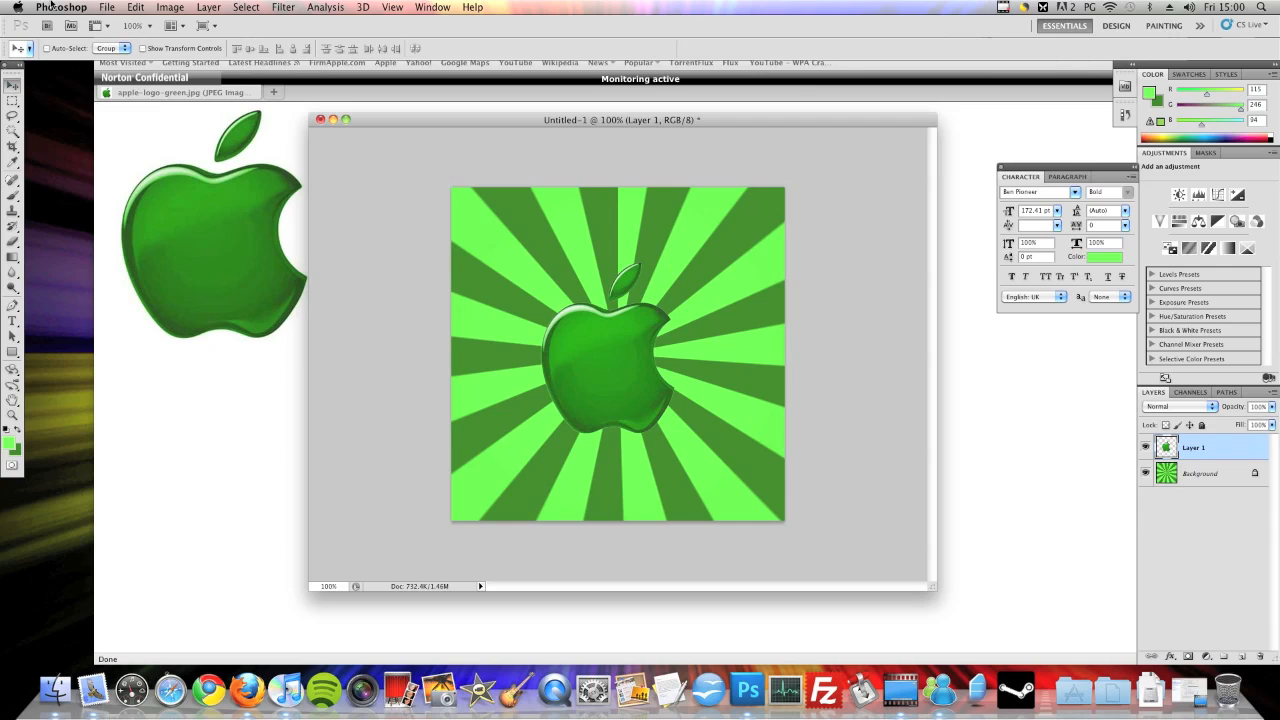